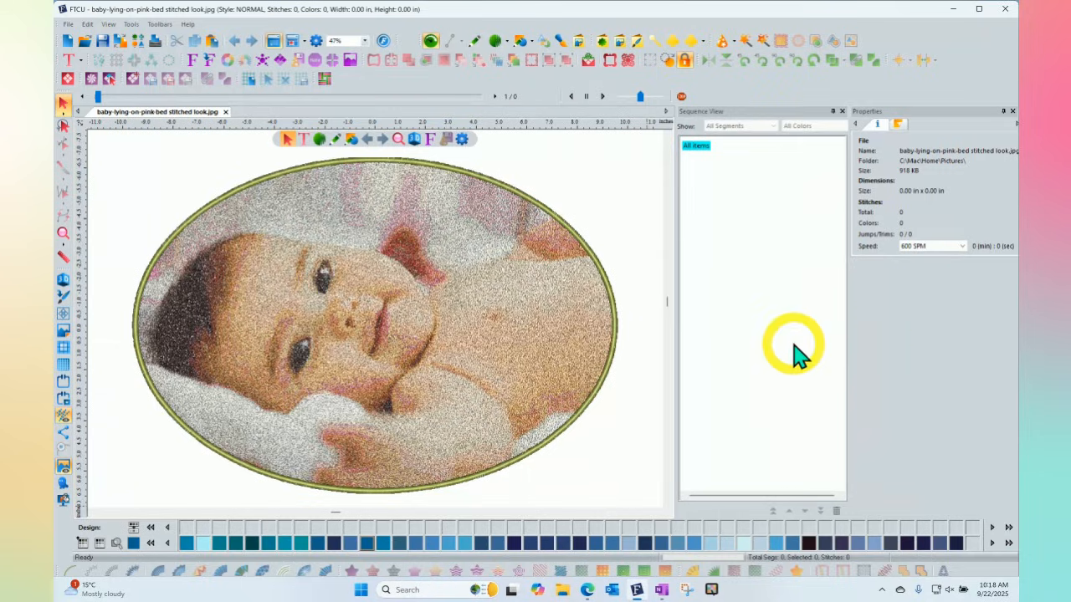
pyautogui.moveTo(884, 314)
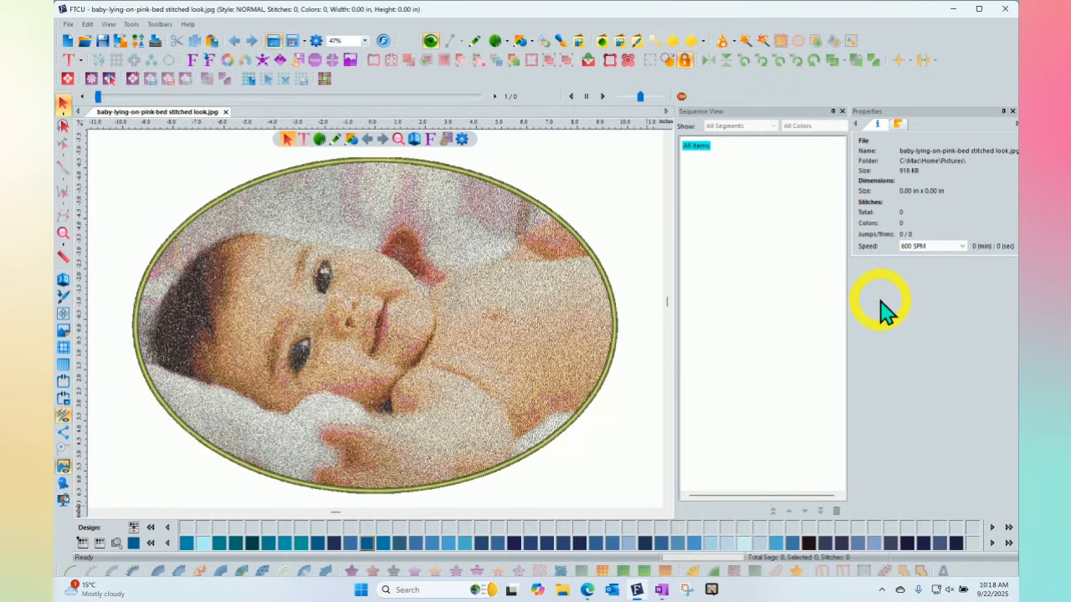
pyautogui.moveTo(68, 40)
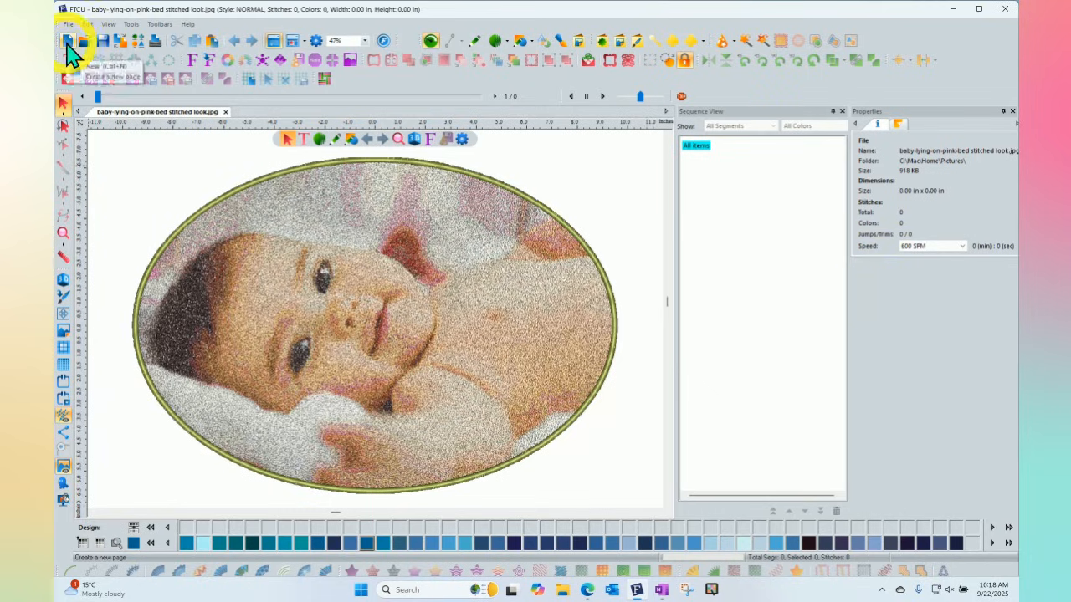
# Step: Create a new blank design (Design3) next to the existing stitched baby design
pyautogui.click(66, 40)
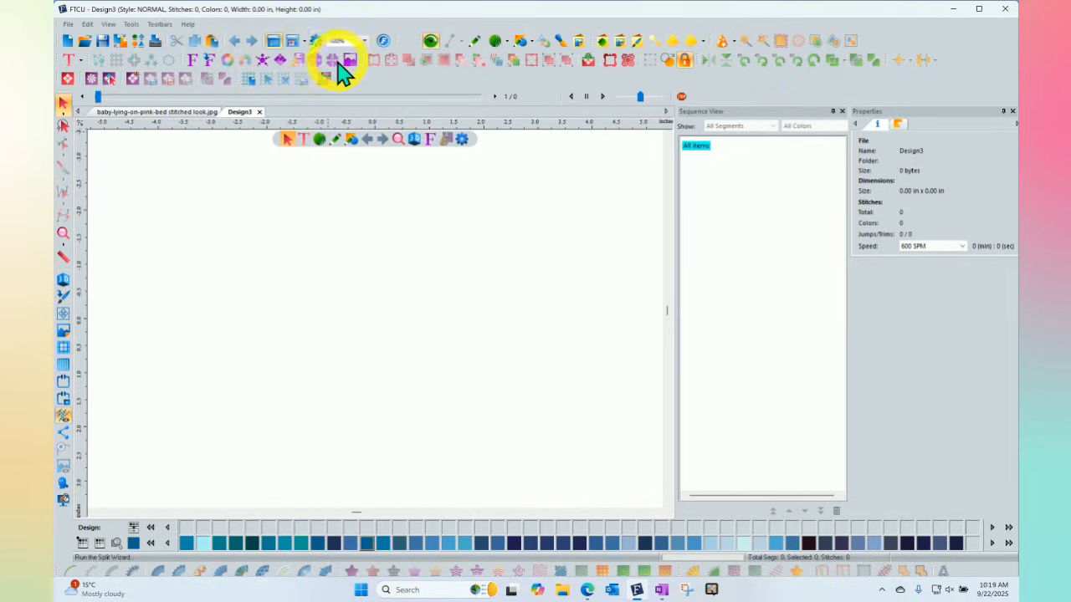
pyautogui.moveTo(350, 60)
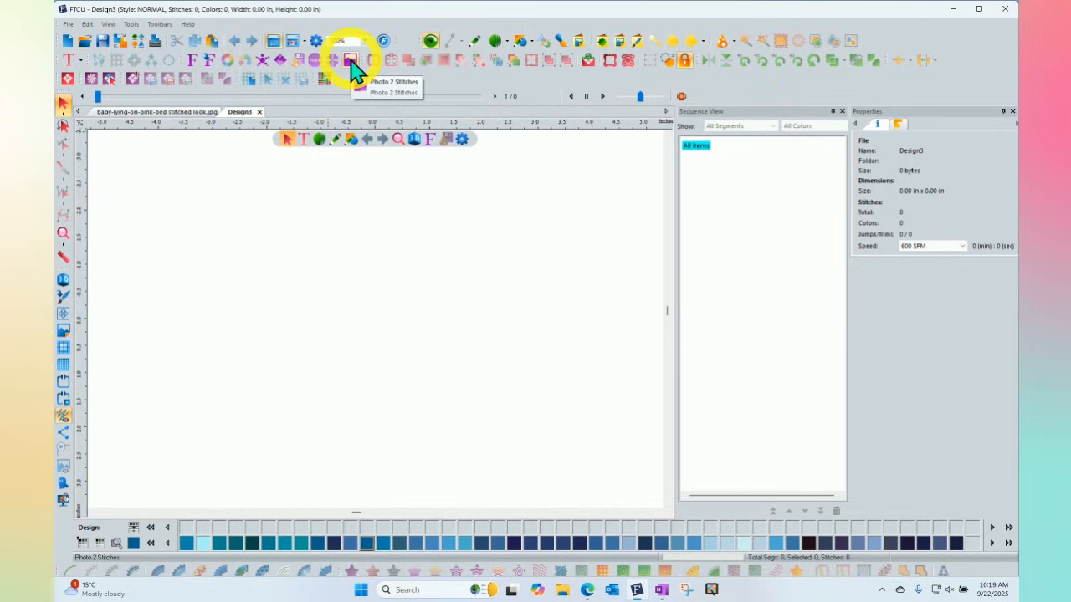
# Step: Load baby-lying-on-pink-bed.jpg into the Photo 2 Stitches converter
pyautogui.click(349, 60)
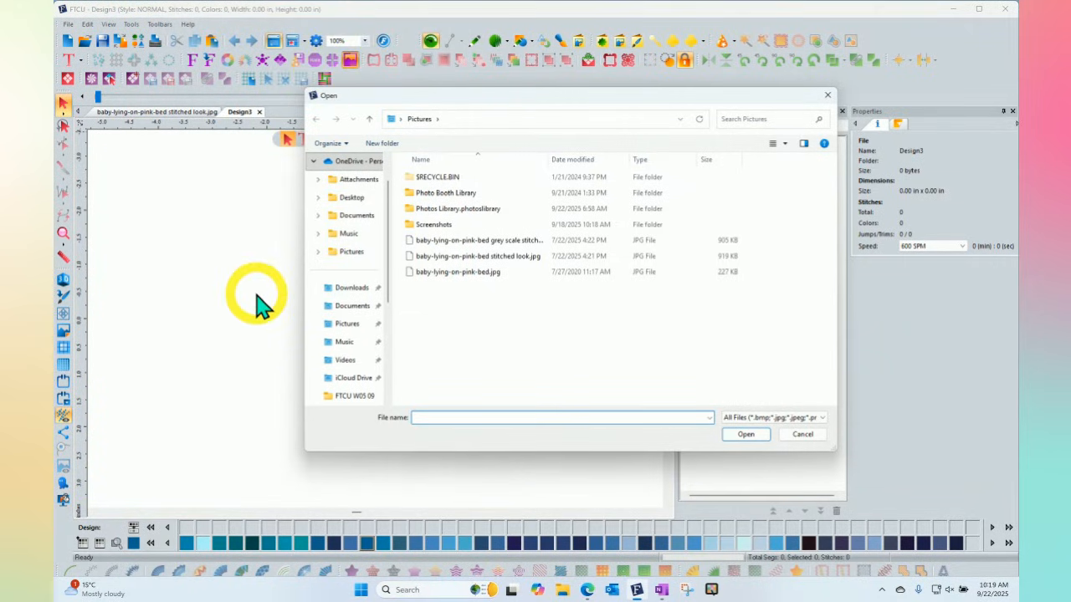
pyautogui.moveTo(499, 488)
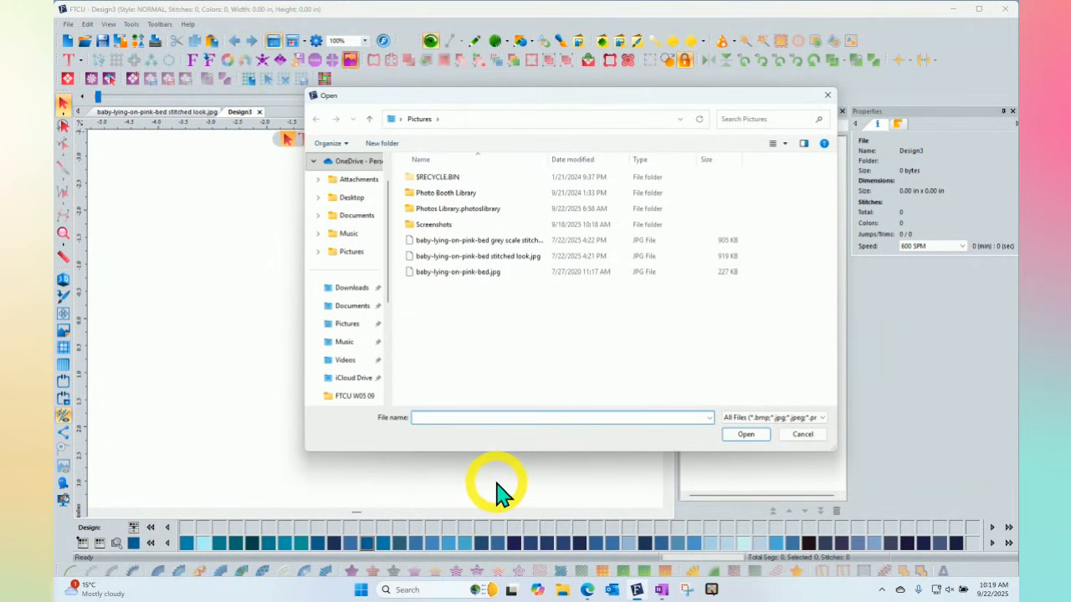
pyautogui.click(458, 271)
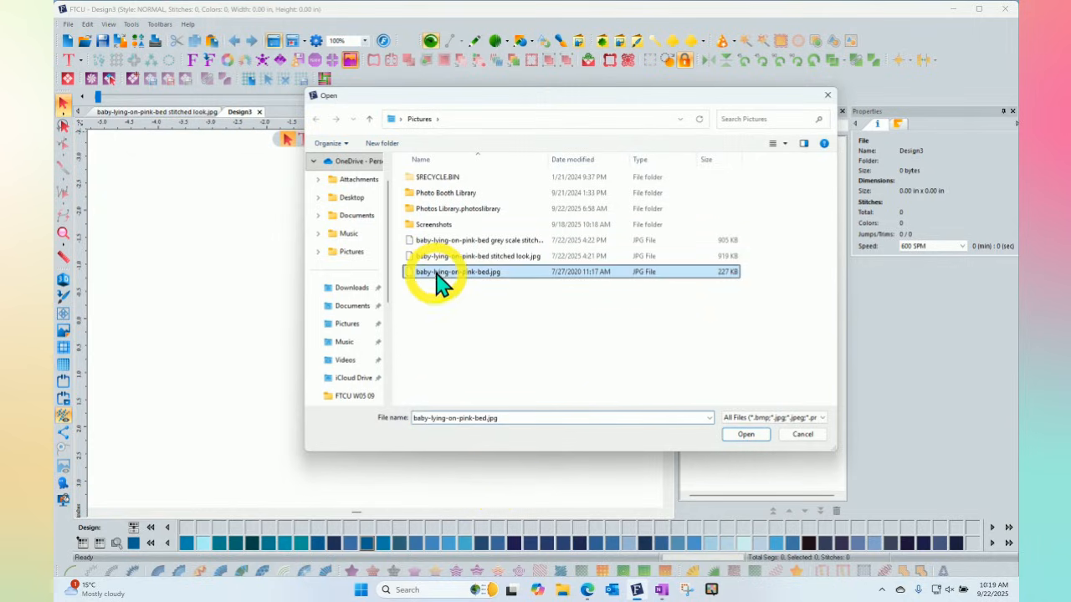
pyautogui.moveTo(468, 309)
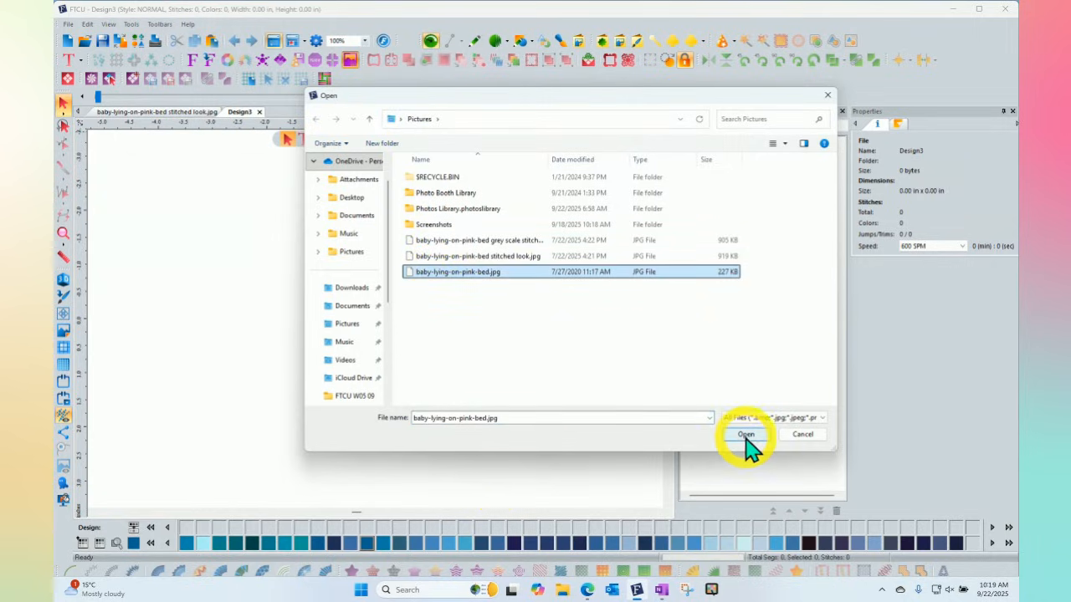
pyautogui.click(746, 435)
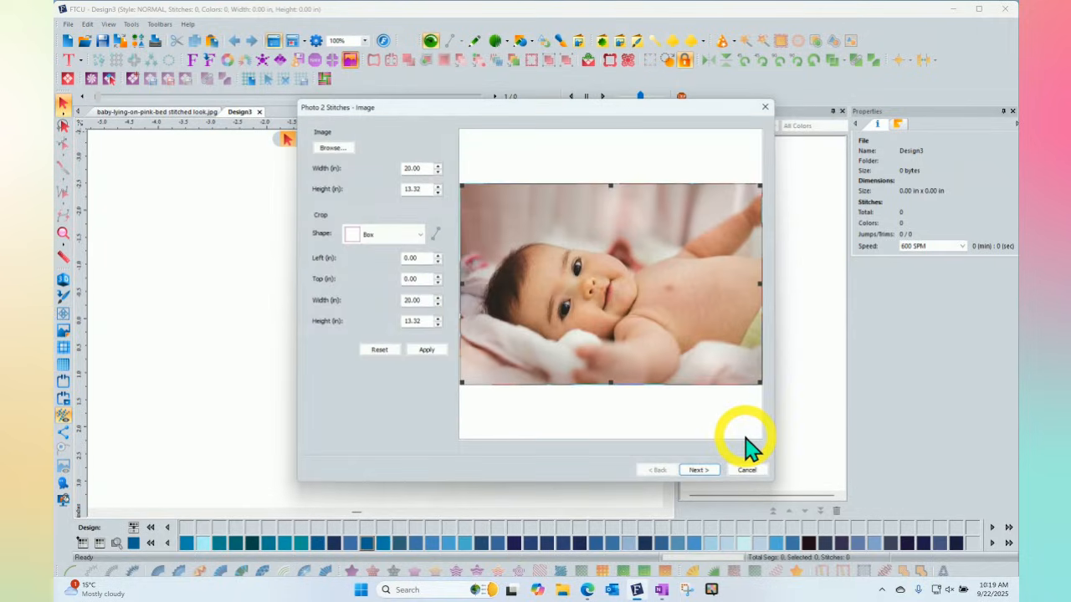
pyautogui.moveTo(656, 116)
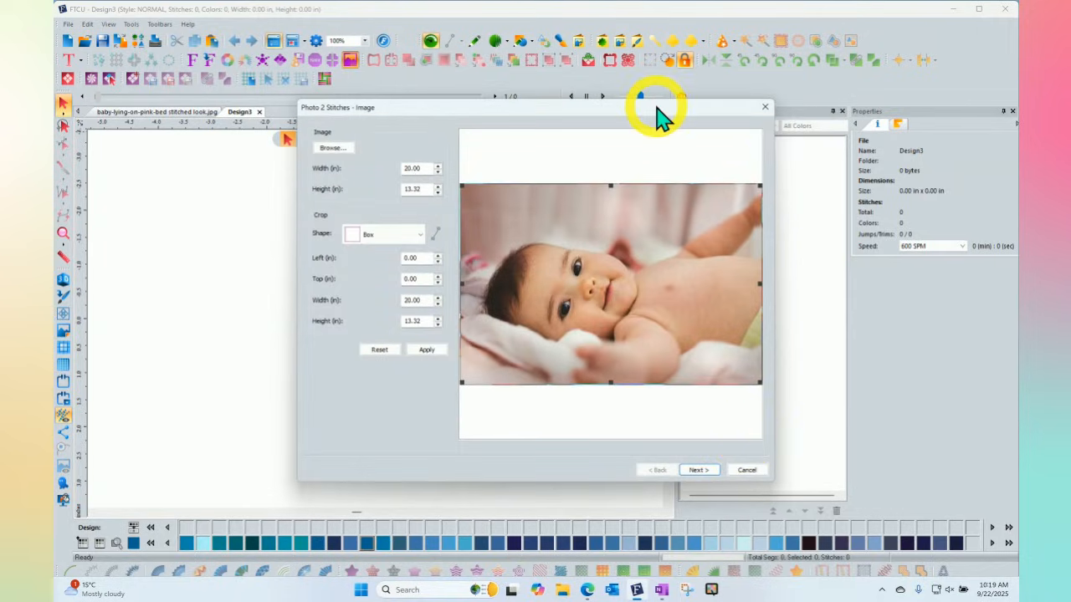
# Step: Move the Photo 2 Stitches window aside and enter a new image width
pyautogui.moveTo(656, 107); pyautogui.dragTo(535, 87)
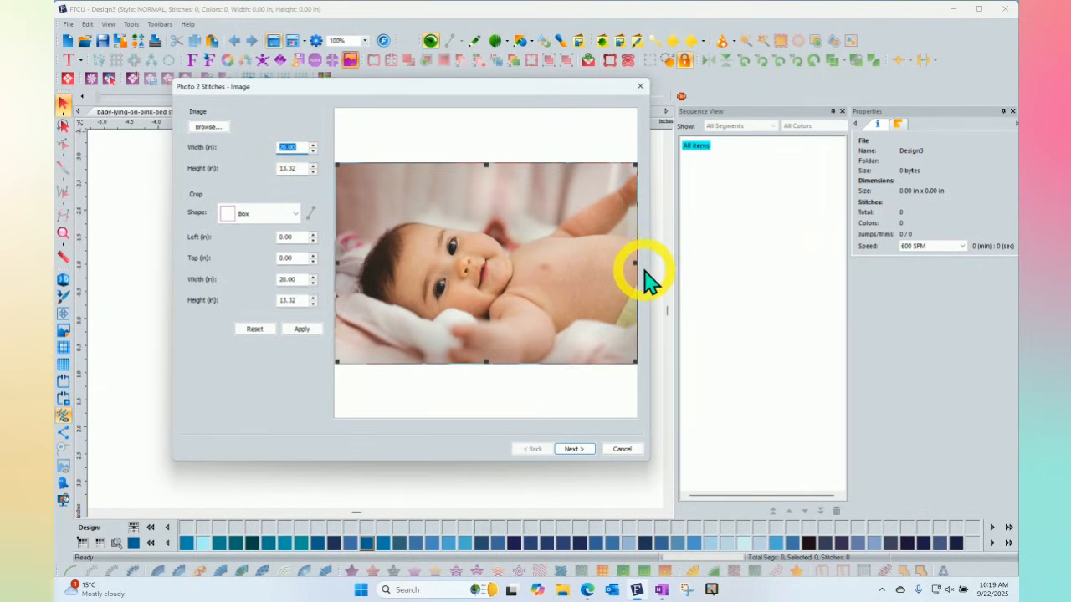
pyautogui.write('12')
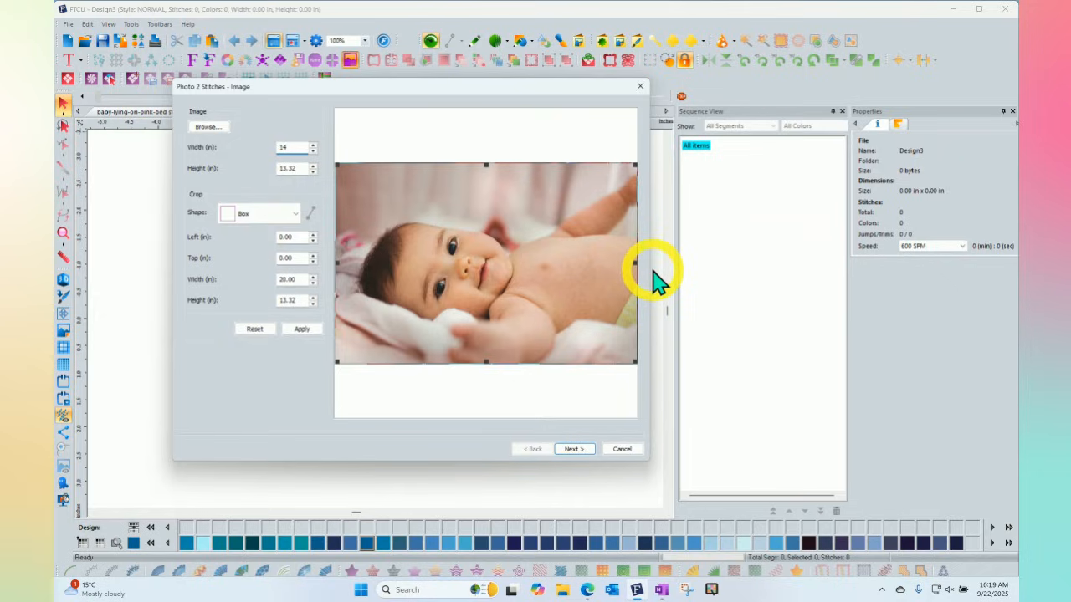
pyautogui.moveTo(448, 365)
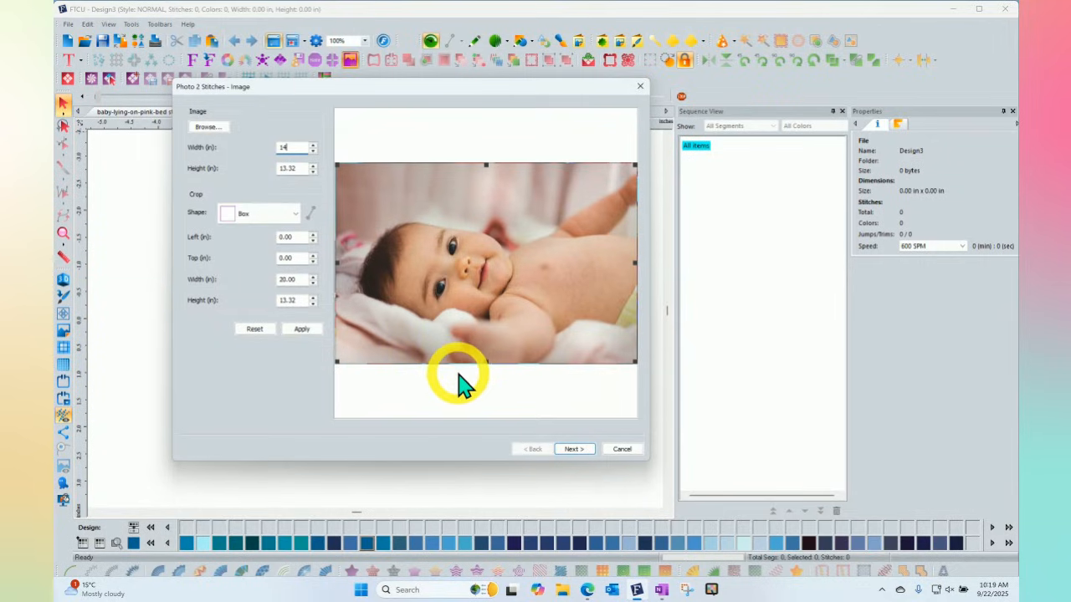
pyautogui.moveTo(452, 376)
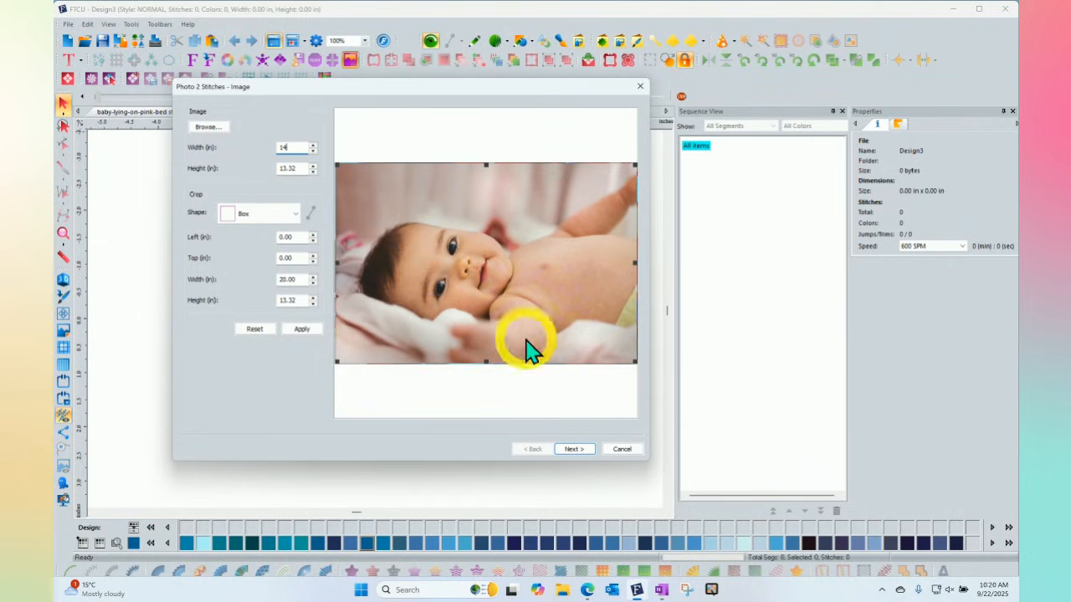
pyautogui.moveTo(338, 261)
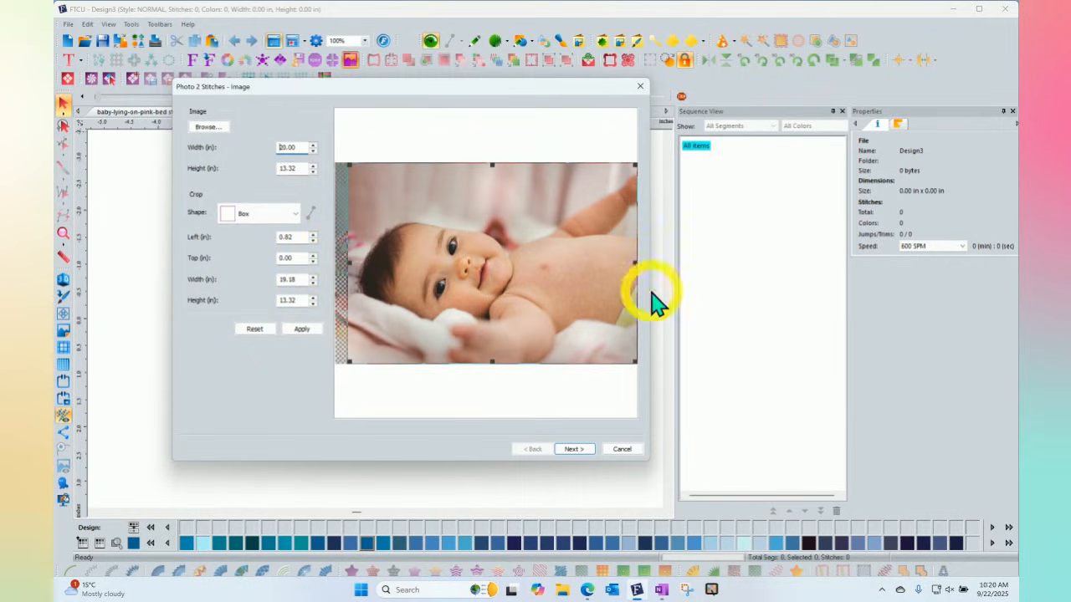
# Step: Pull the crop box in from the right, top and bottom to about 14.9 by 9.6 inches
pyautogui.moveTo(634, 266); pyautogui.dragTo(572, 268)
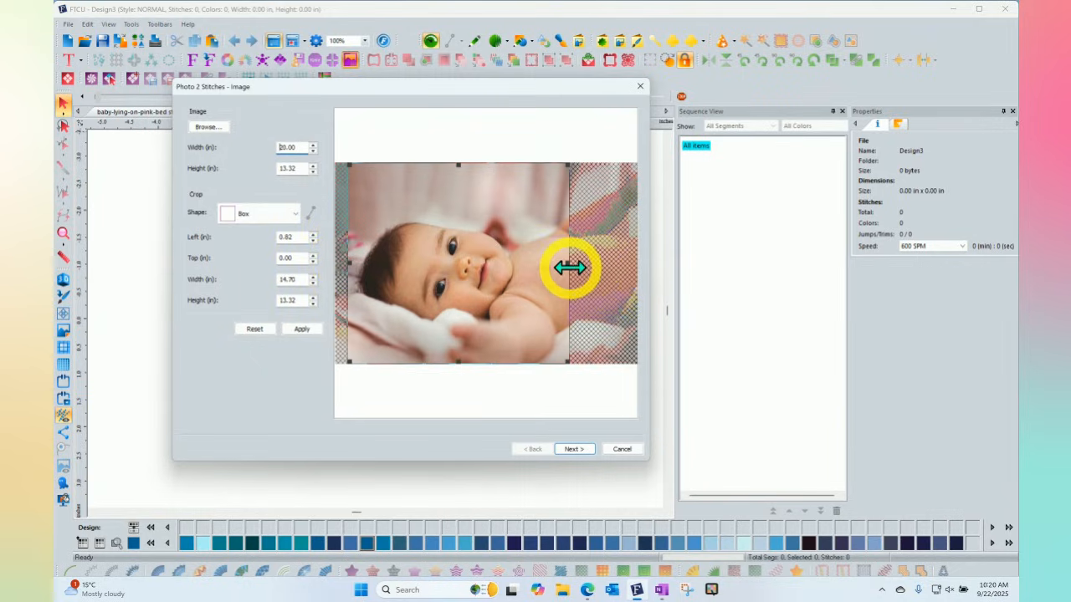
pyautogui.moveTo(573, 267); pyautogui.dragTo(577, 231)
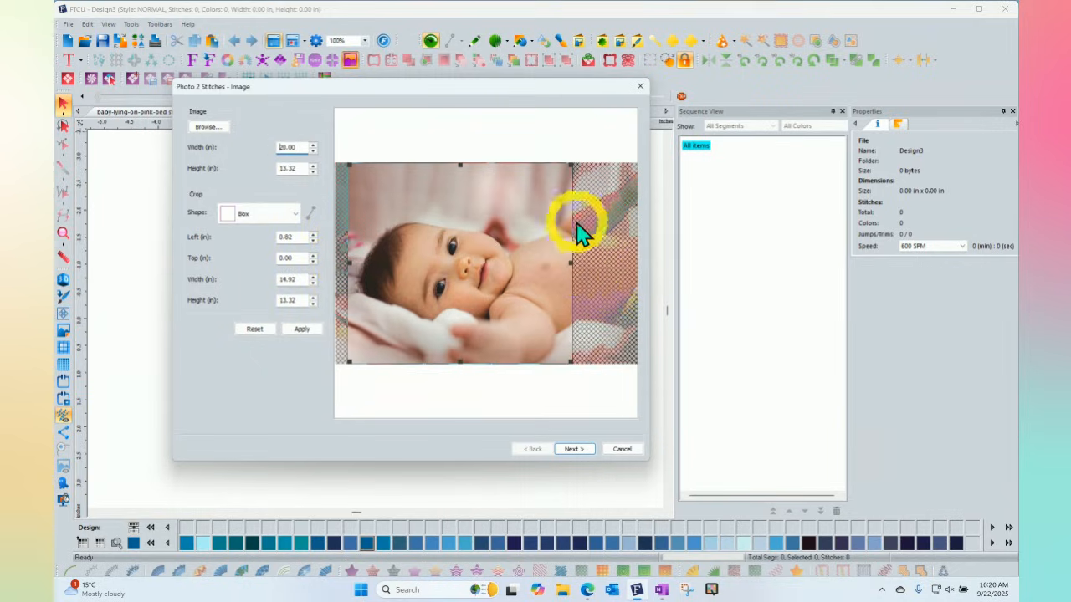
pyautogui.moveTo(578, 226); pyautogui.dragTo(459, 197)
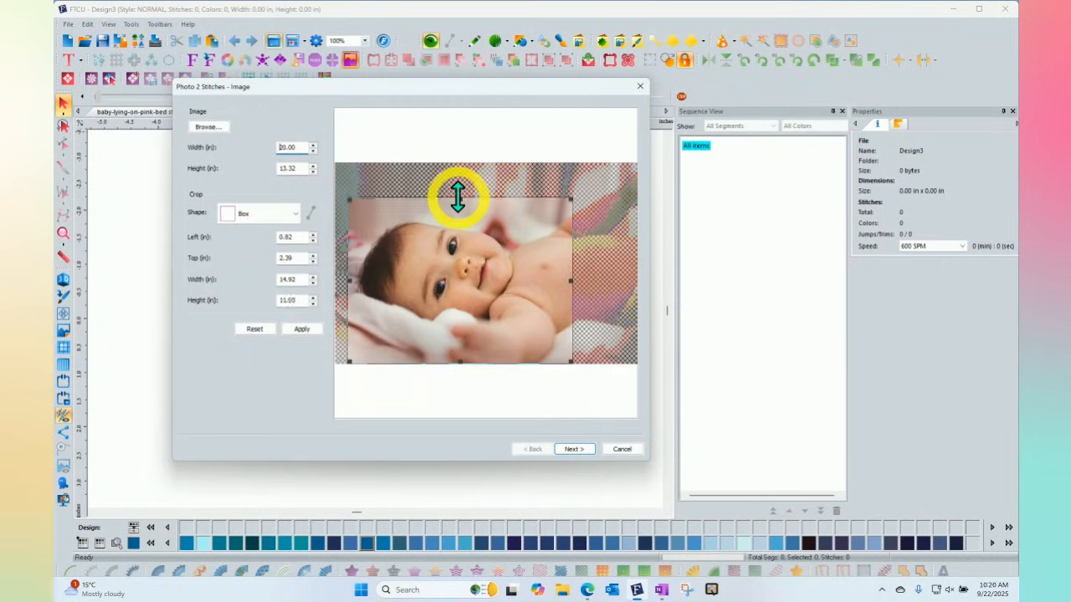
pyautogui.moveTo(458, 201); pyautogui.dragTo(458, 365)
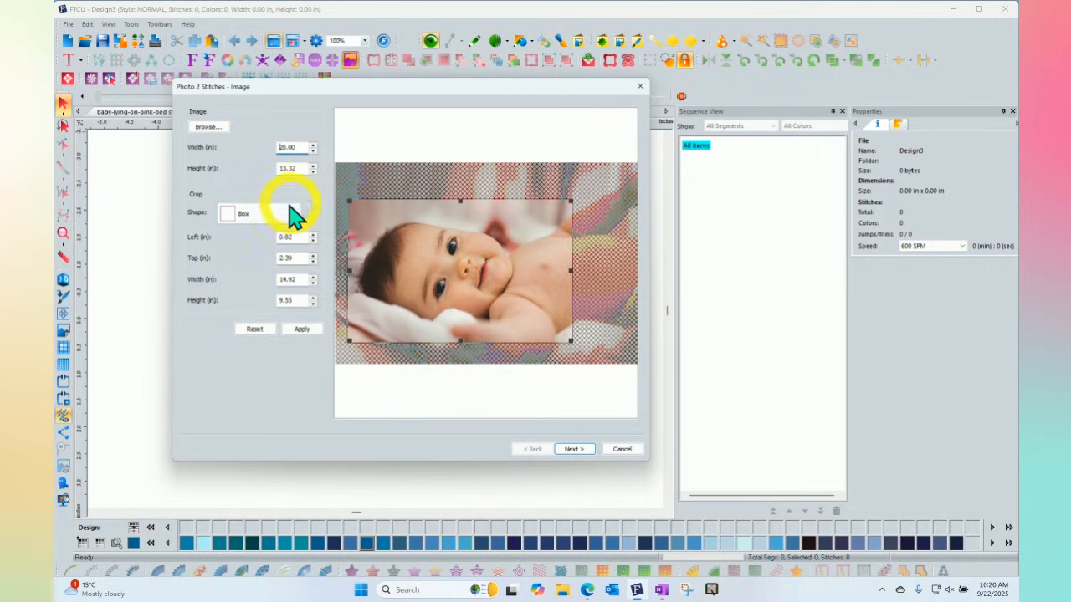
pyautogui.click(294, 214)
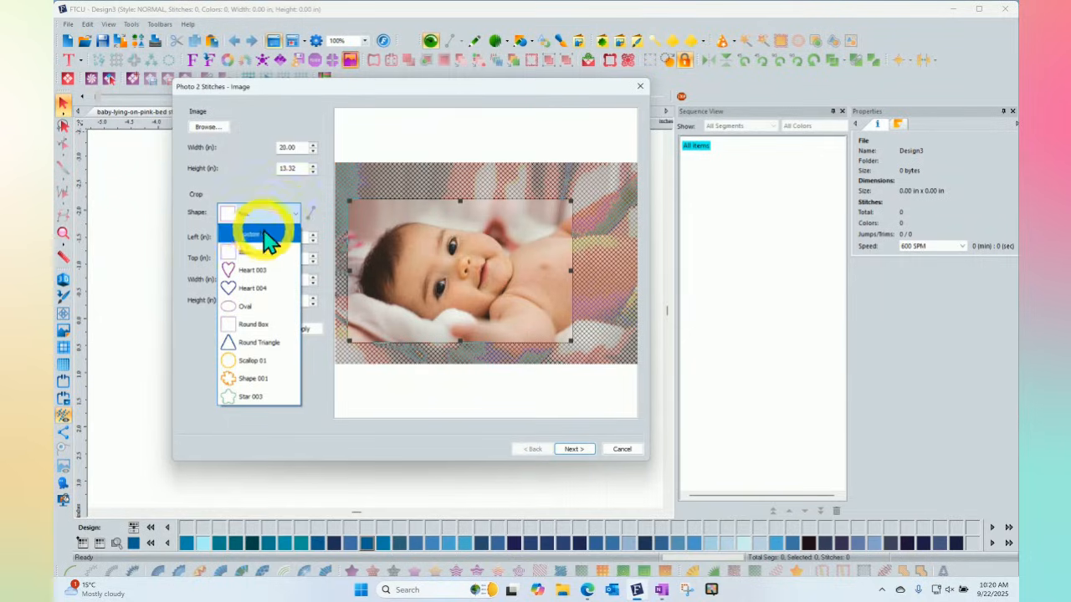
# Step: Draw a Custom crop outline around the baby's face and hand, then continue to settings
pyautogui.click(252, 235)
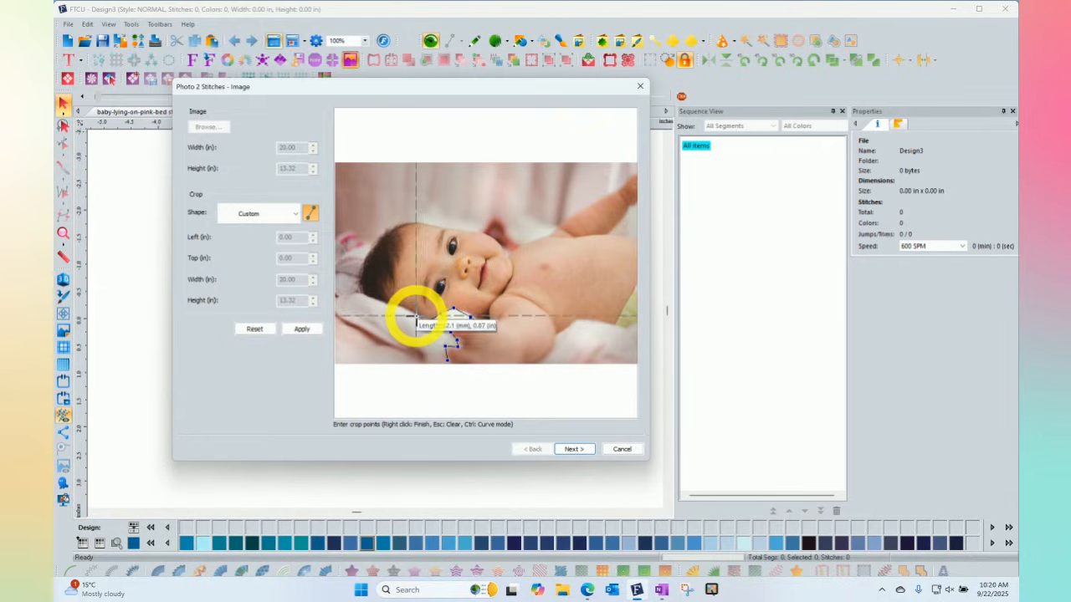
pyautogui.click(365, 271)
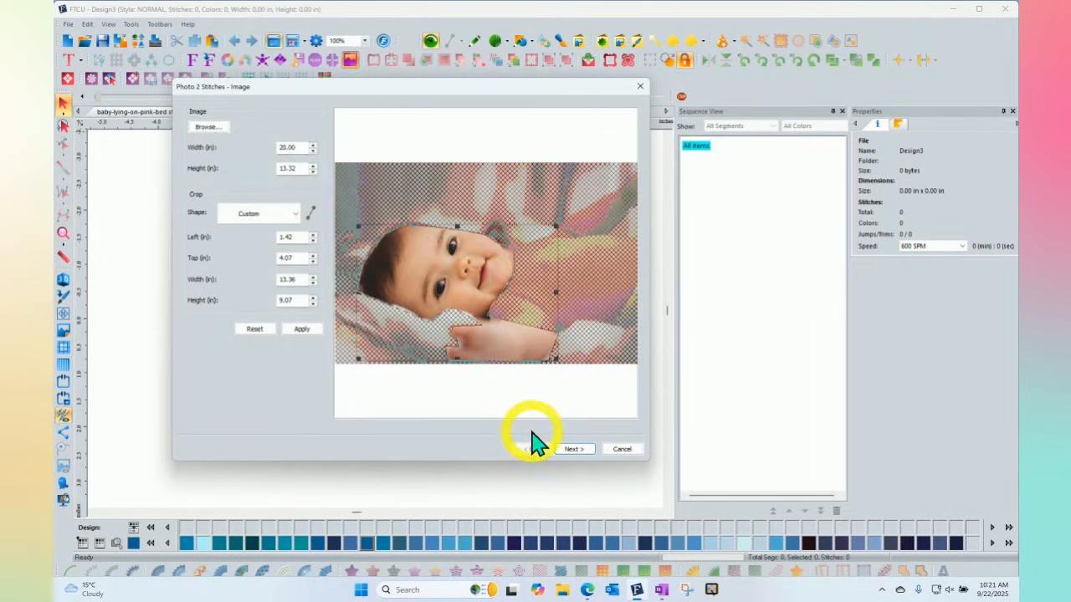
pyautogui.click(574, 448)
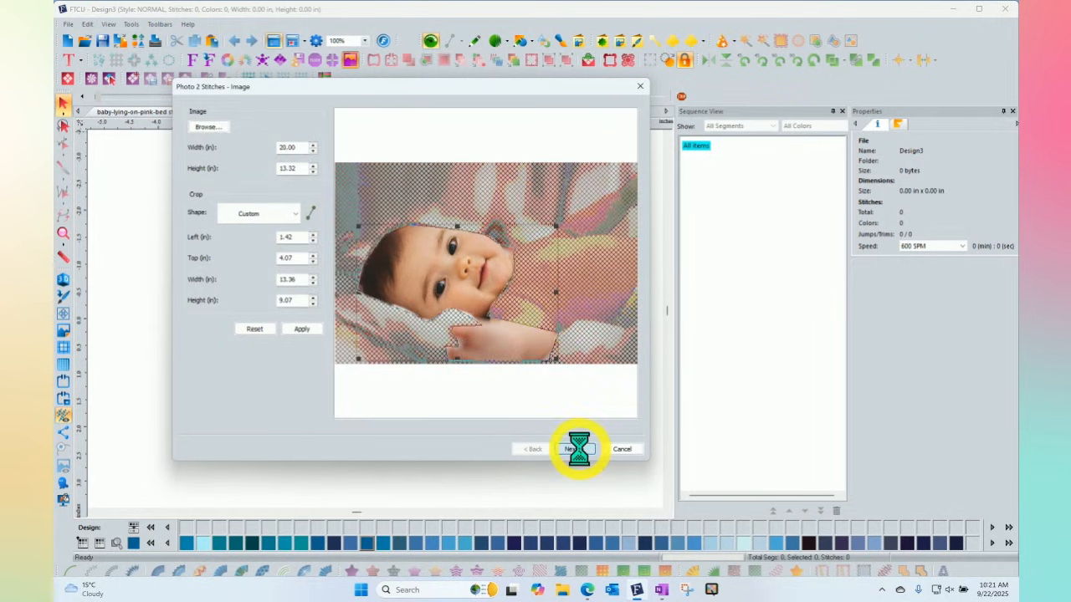
pyautogui.click(569, 448)
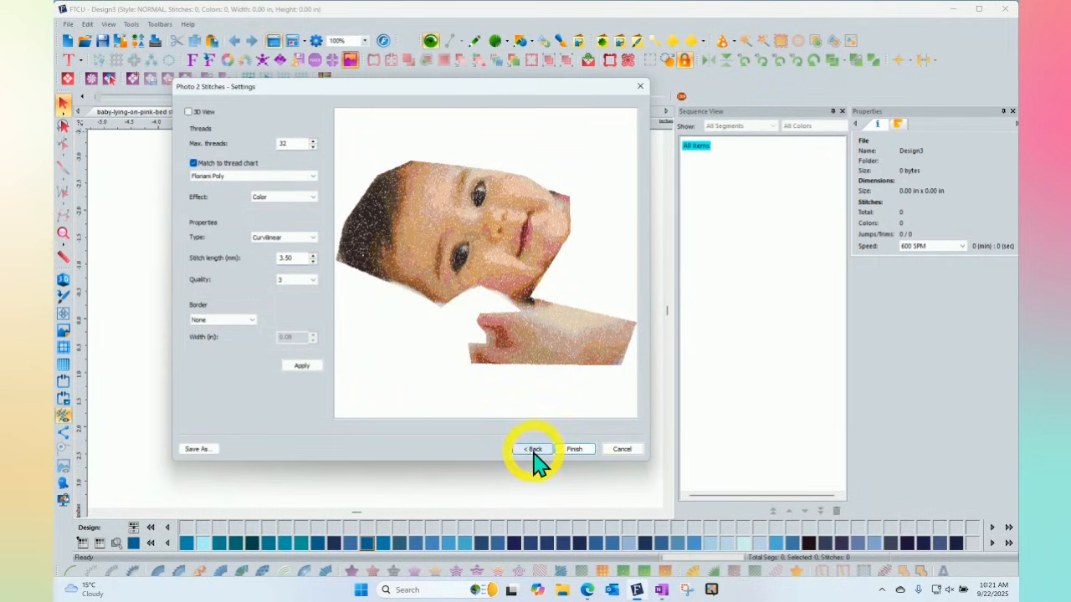
pyautogui.click(533, 449)
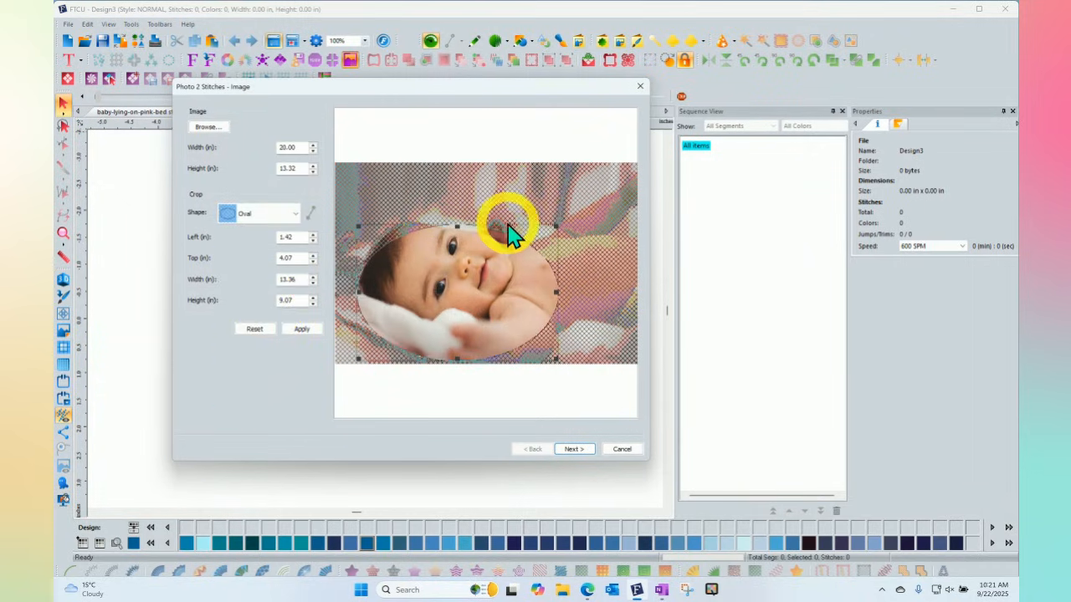
# Step: Enlarge the oval crop over most of the photo and set image width to 14 in
pyautogui.moveTo(510, 231); pyautogui.dragTo(616, 318)
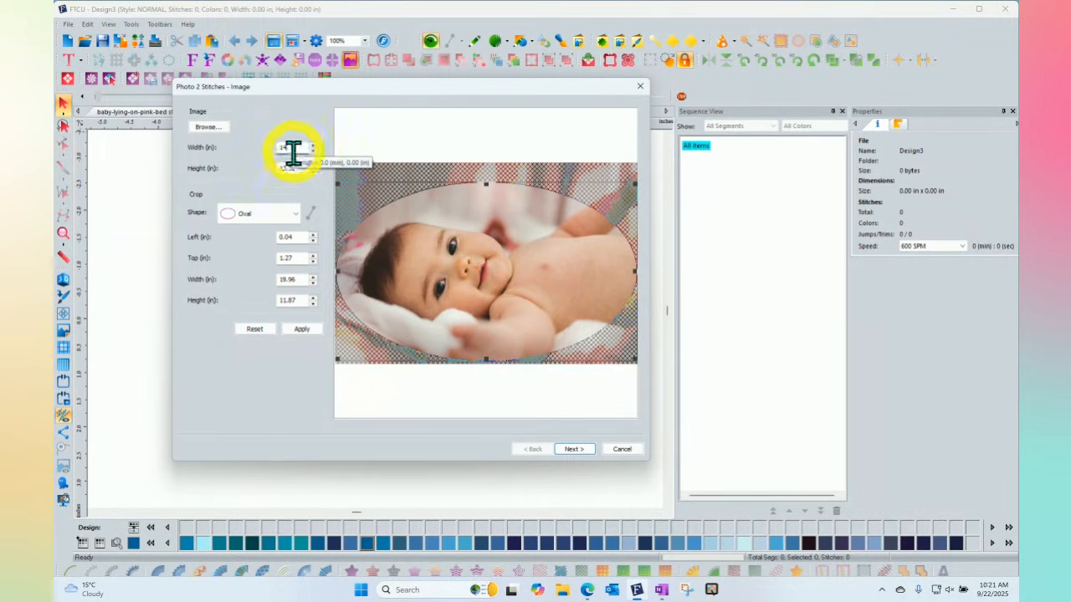
pyautogui.click(301, 328)
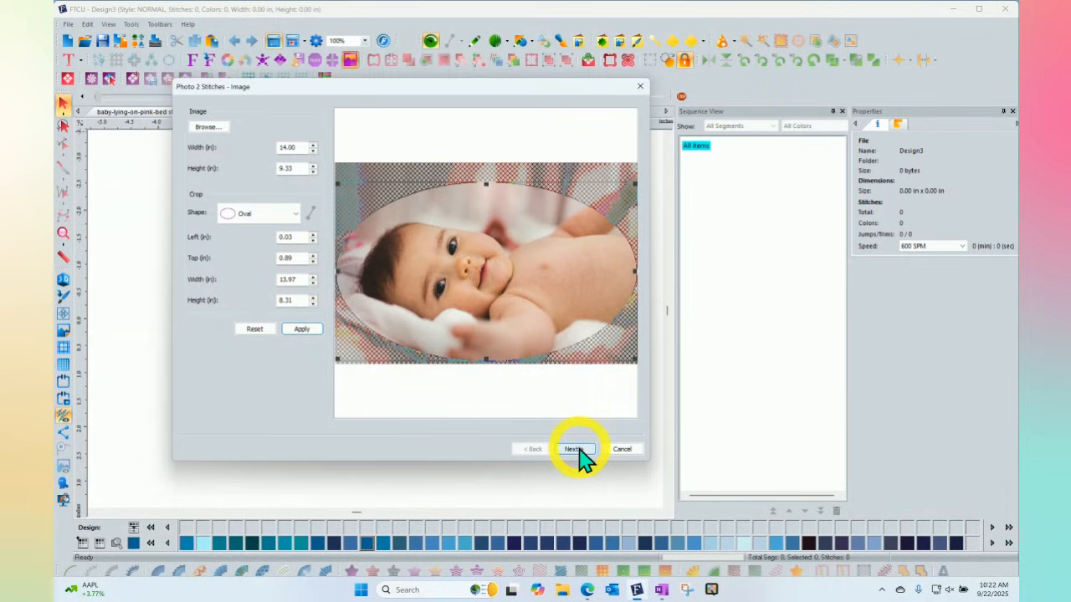
# Step: Enter stitch settings, set Max. threads to 20 and regenerate the preview
pyautogui.click(572, 448)
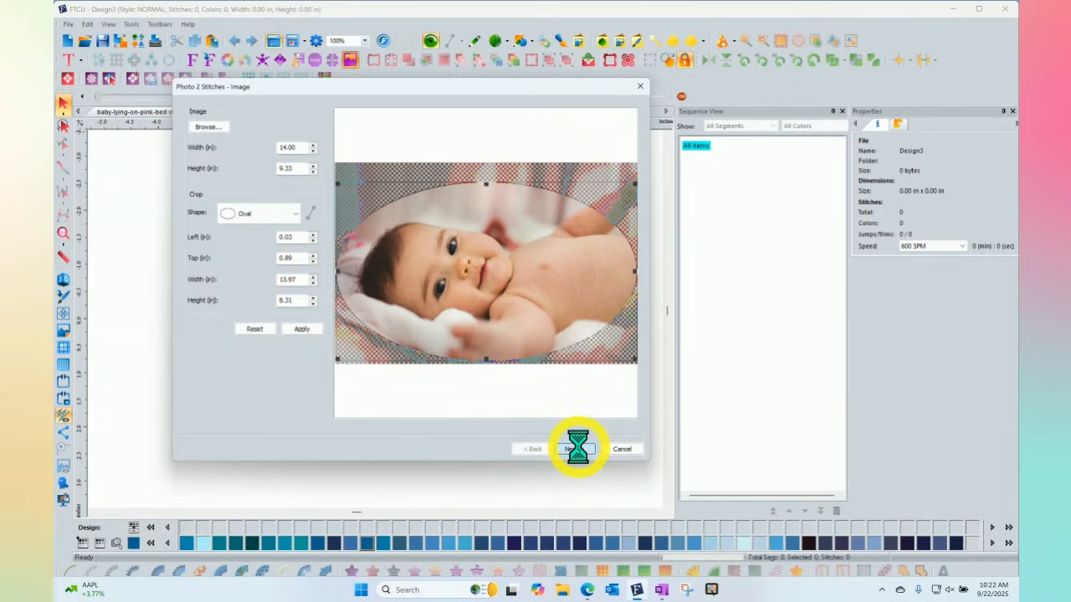
pyautogui.click(572, 449)
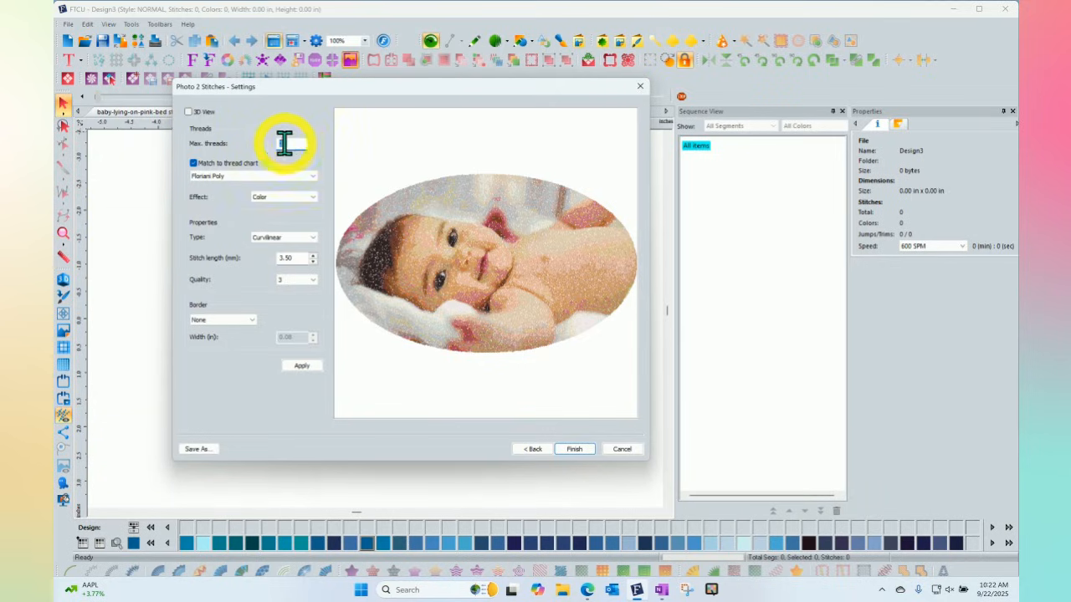
pyautogui.write('60')
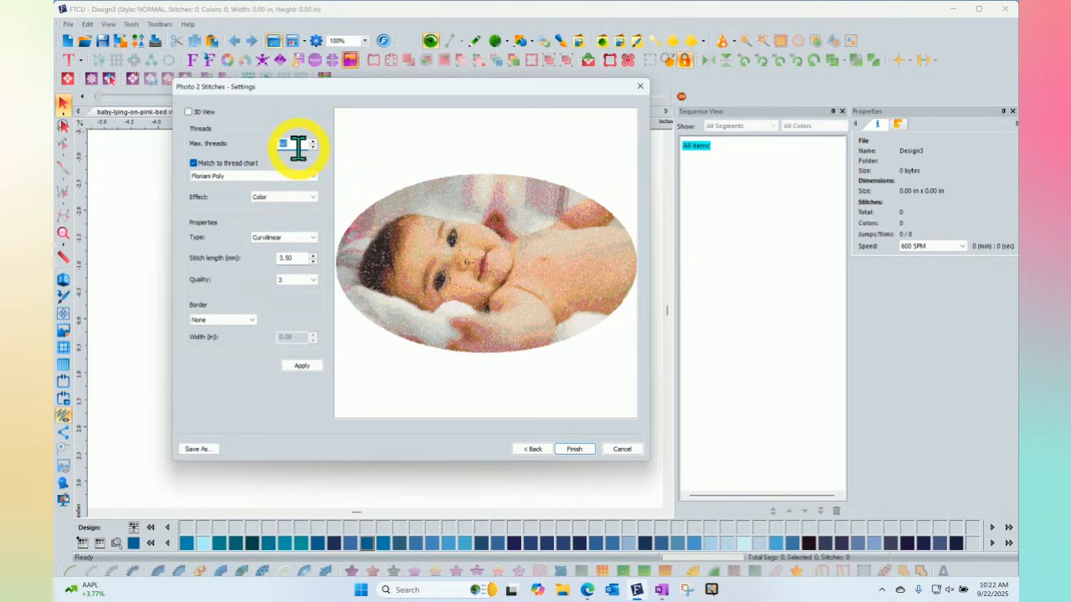
pyautogui.write('30')
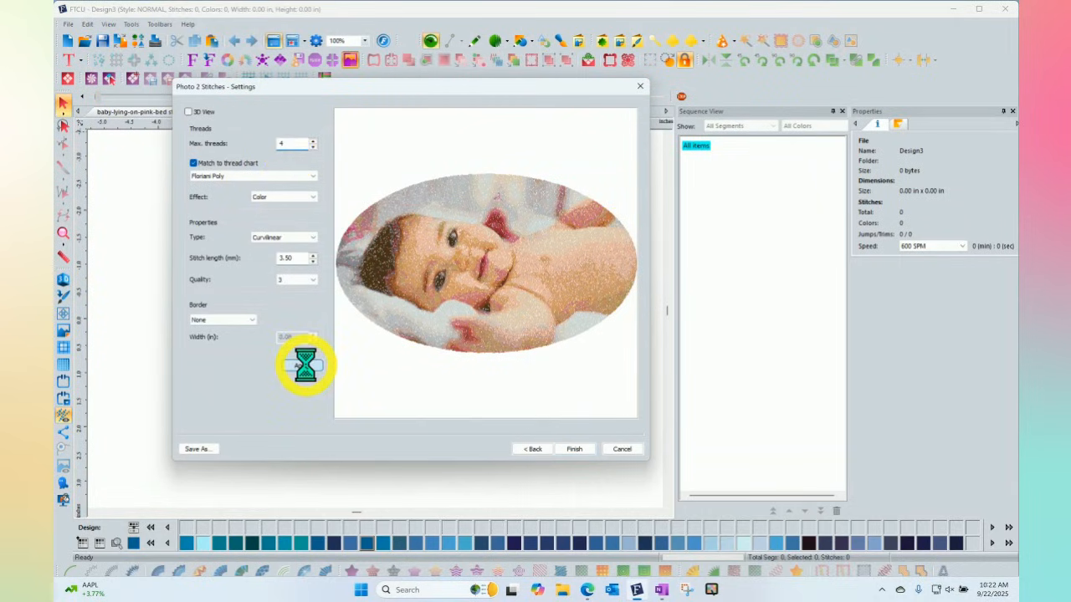
pyautogui.click(303, 366)
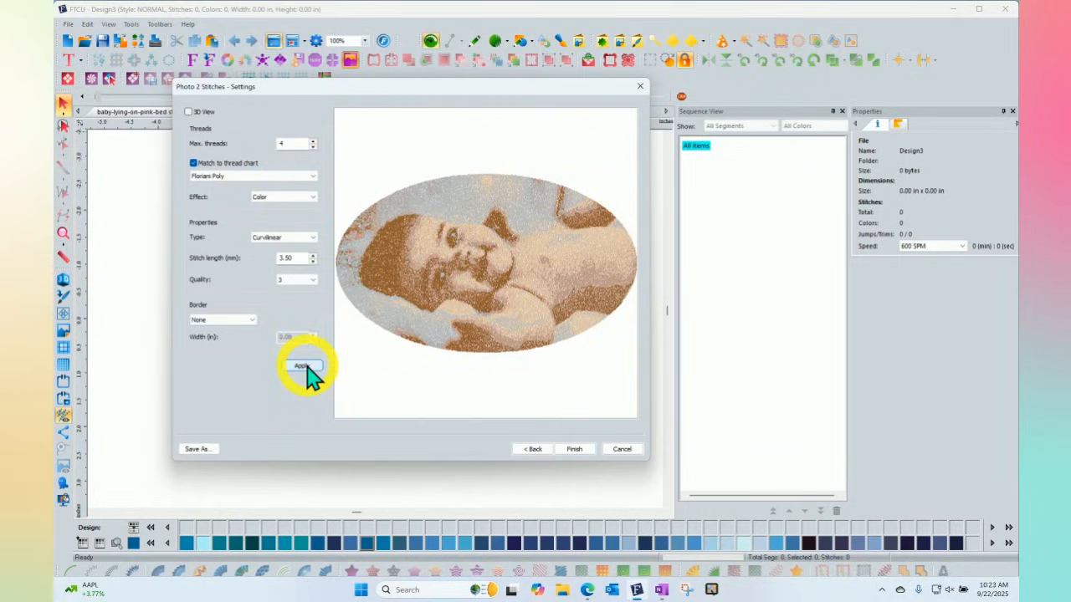
pyautogui.click(301, 364)
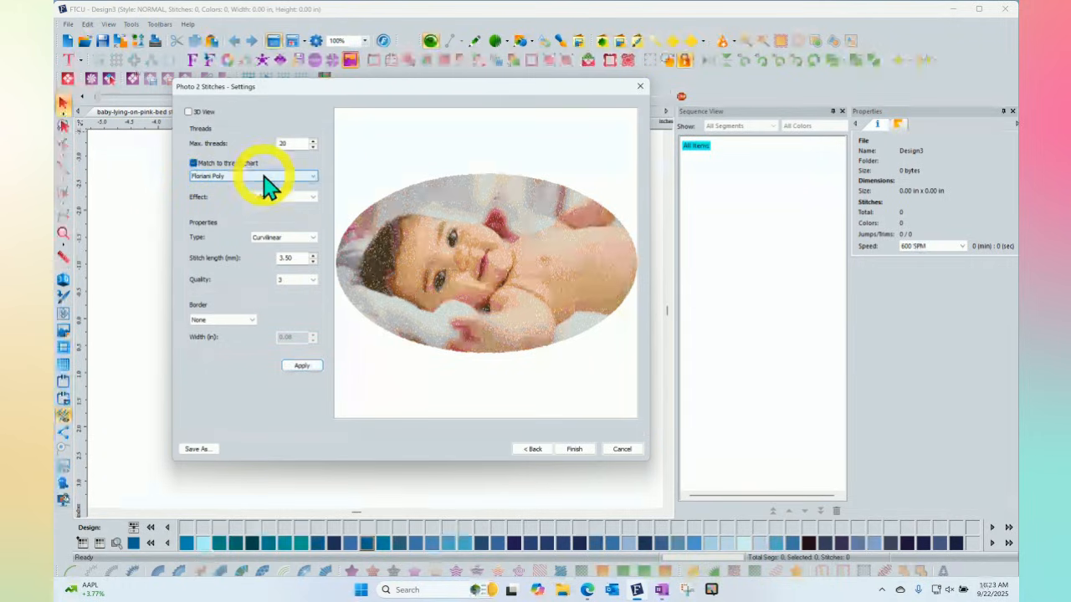
# Step: Review the thread chart list and keep Floriani Poly for matching
pyautogui.click(311, 175)
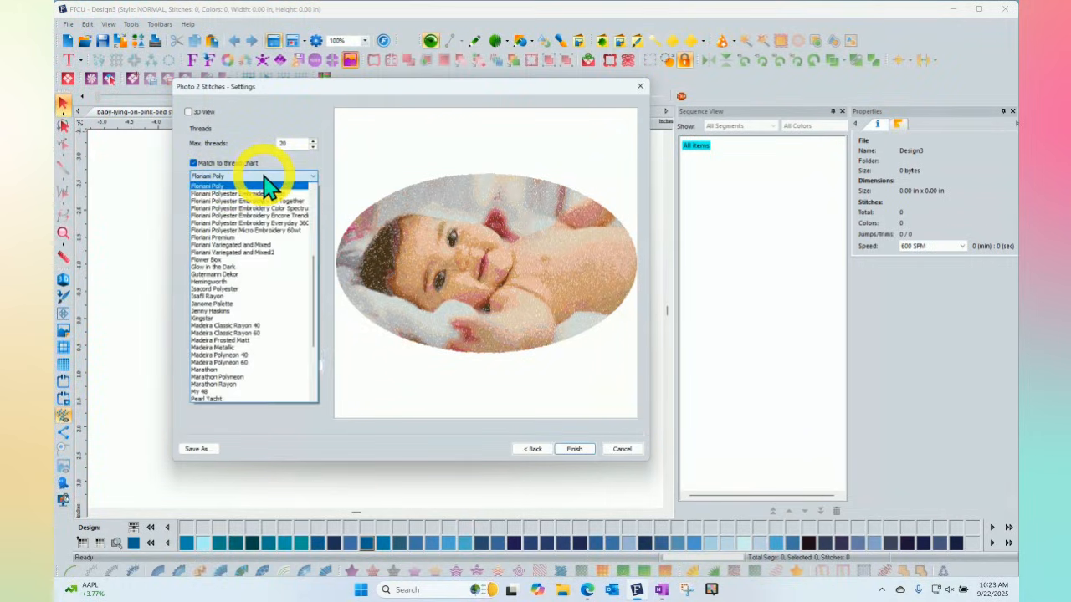
pyautogui.scroll(-3)
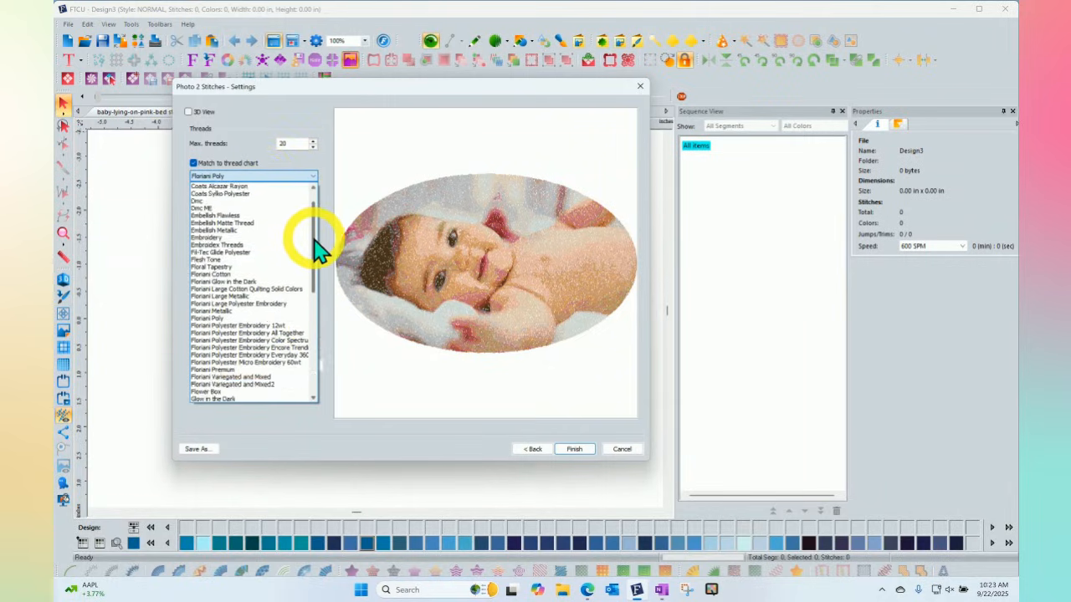
pyautogui.moveTo(343, 137)
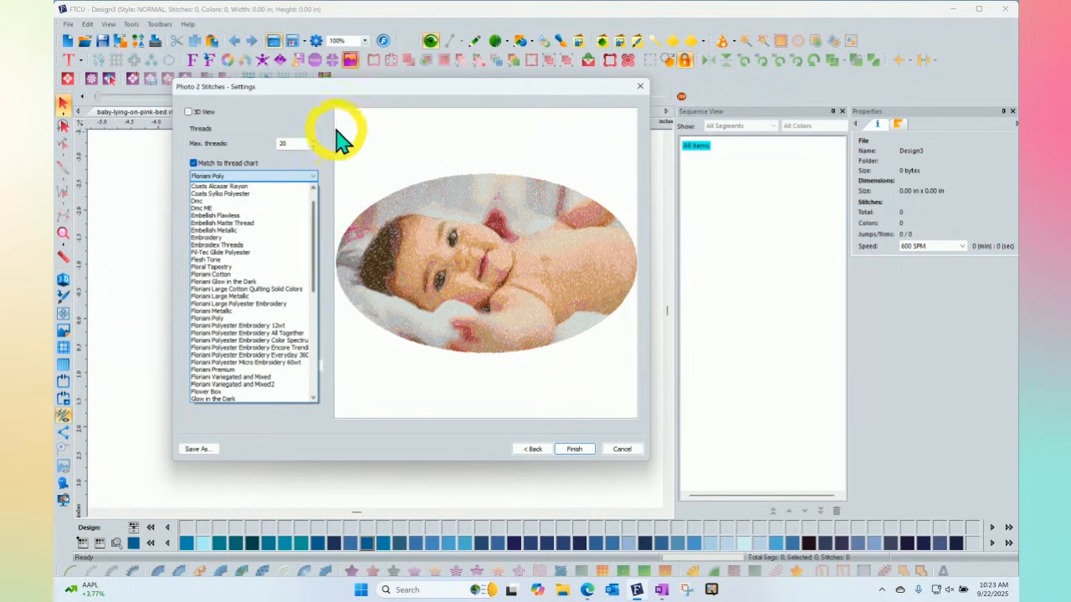
pyautogui.moveTo(333, 130)
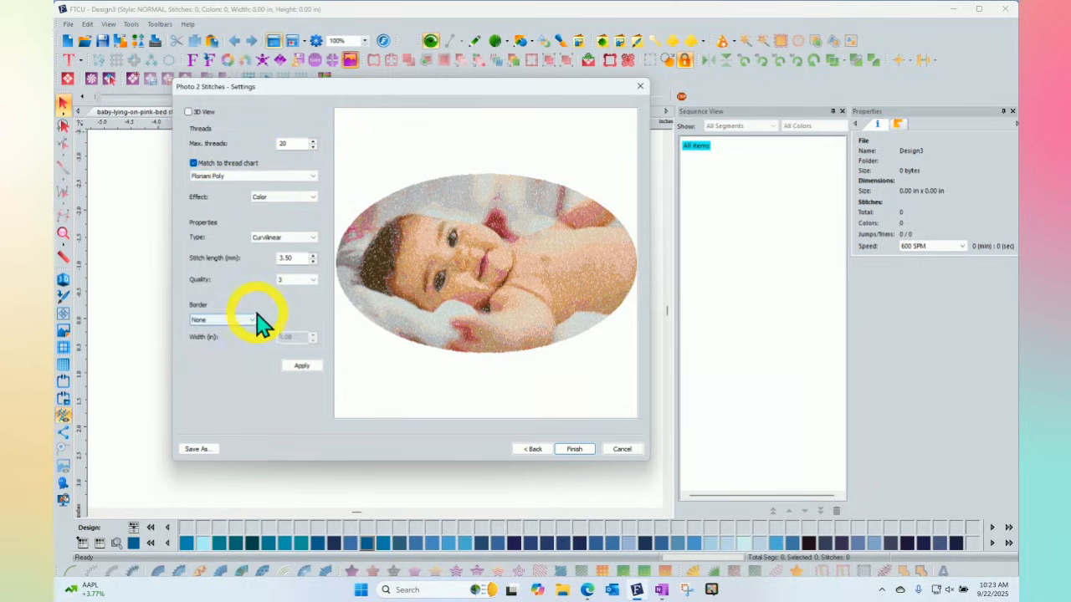
# Step: Preview the stitch design with the Grey effect, then the Mono effect
pyautogui.click(311, 198)
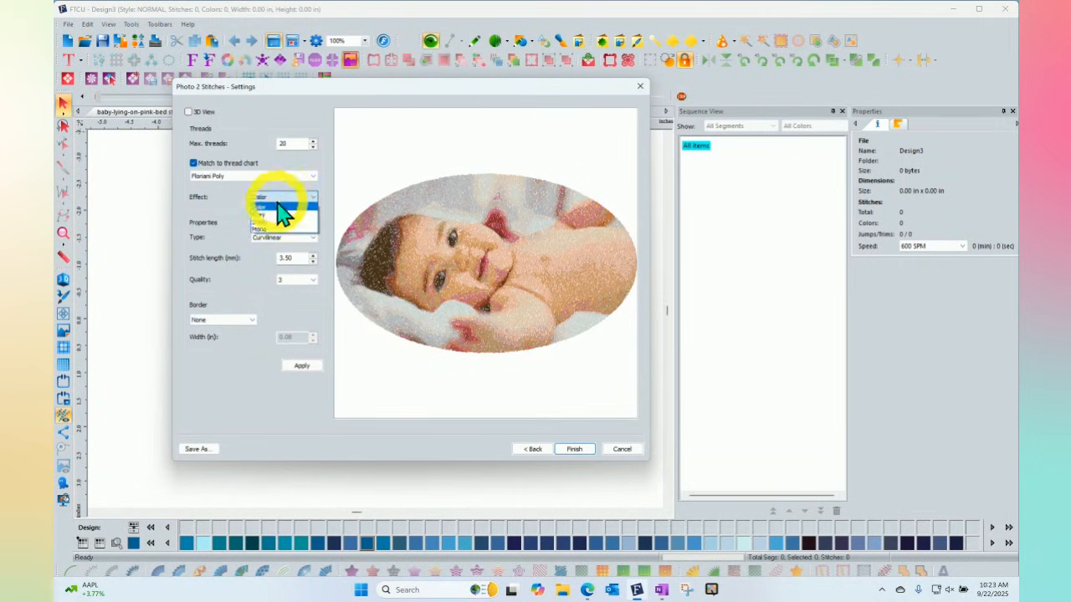
pyautogui.click(283, 207)
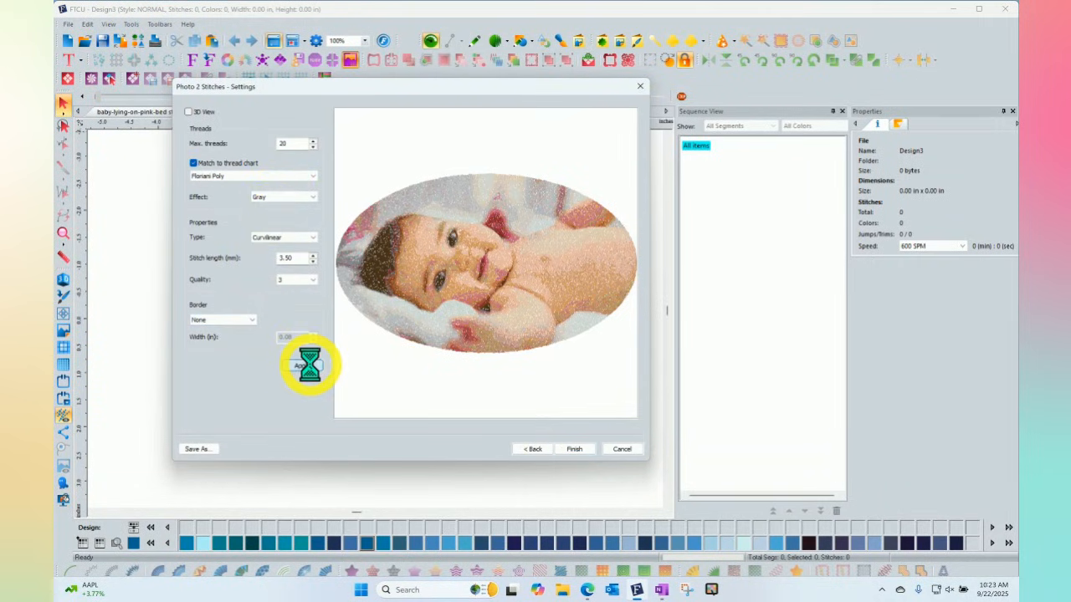
pyautogui.click(301, 364)
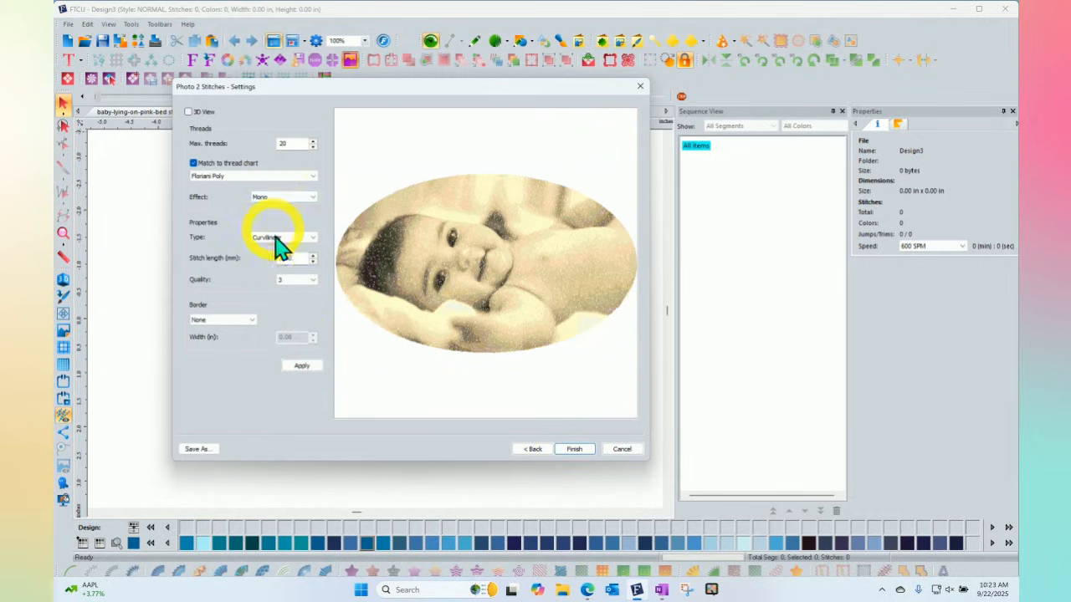
pyautogui.click(302, 365)
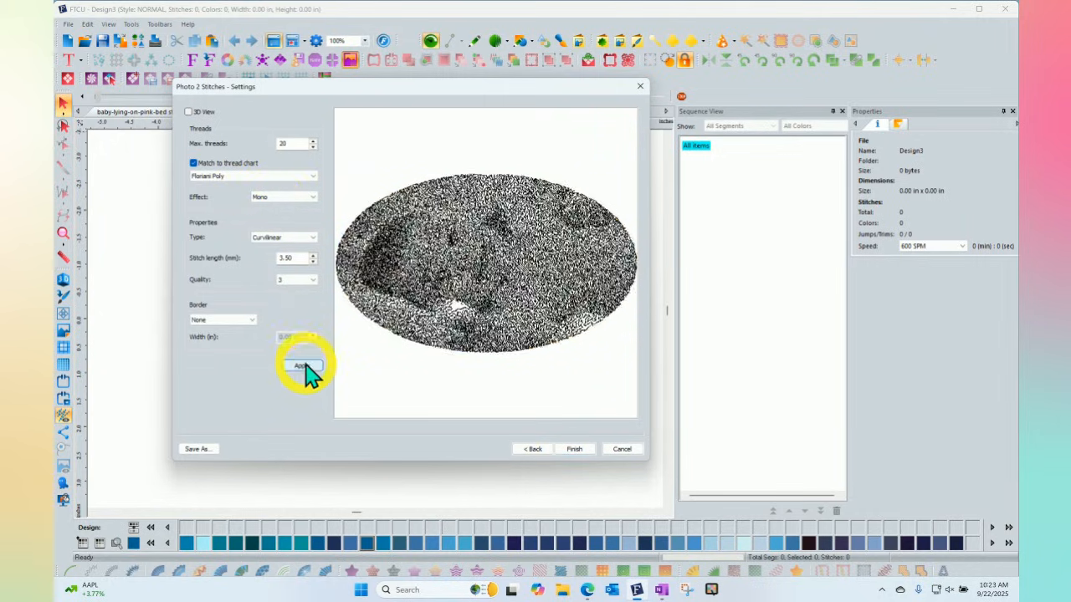
pyautogui.click(301, 365)
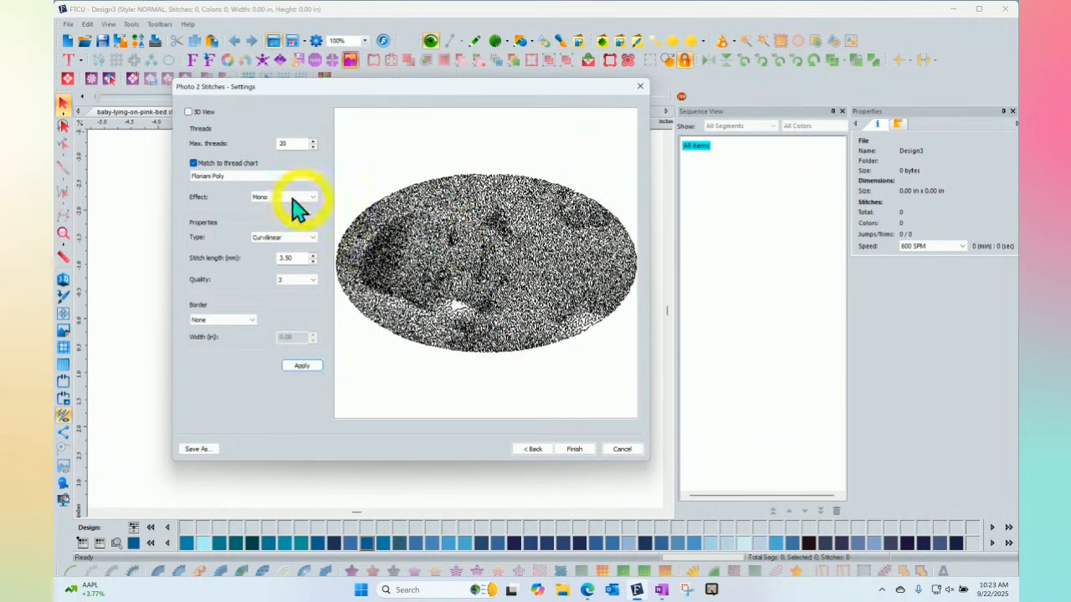
# Step: Set the effect back to Color and refresh the preview
pyautogui.click(312, 198)
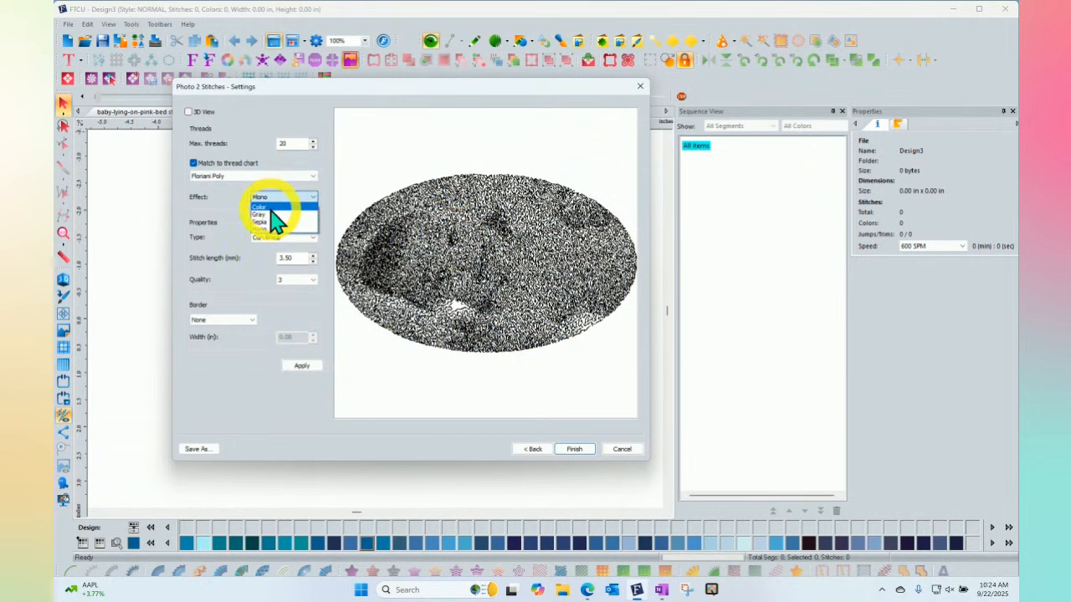
pyautogui.click(261, 208)
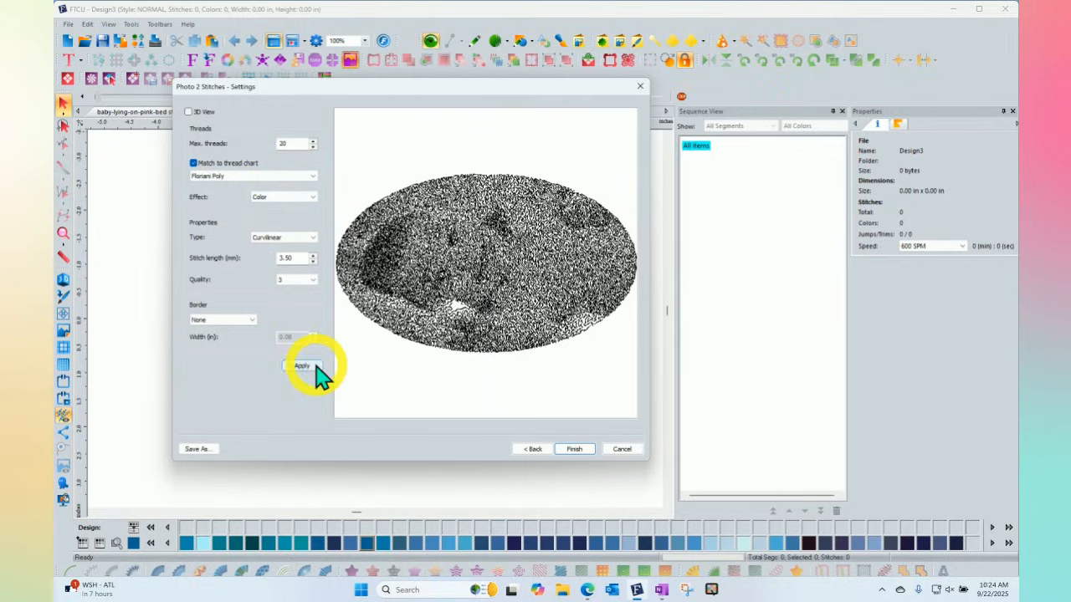
pyautogui.click(302, 365)
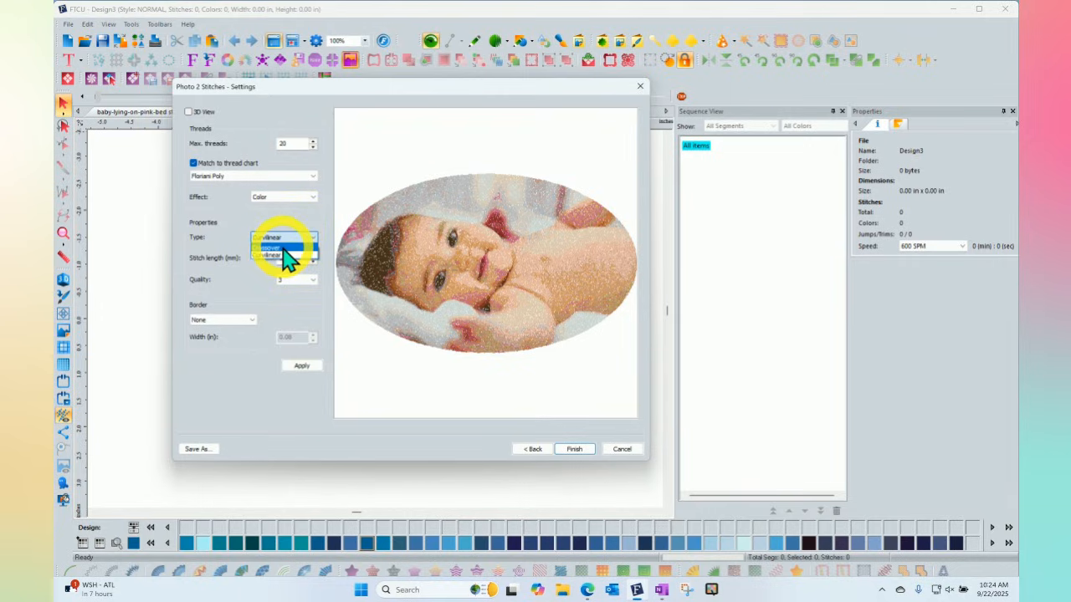
# Step: Preview Crossover stitching, then return to Curvilinear and refresh
pyautogui.click(268, 248)
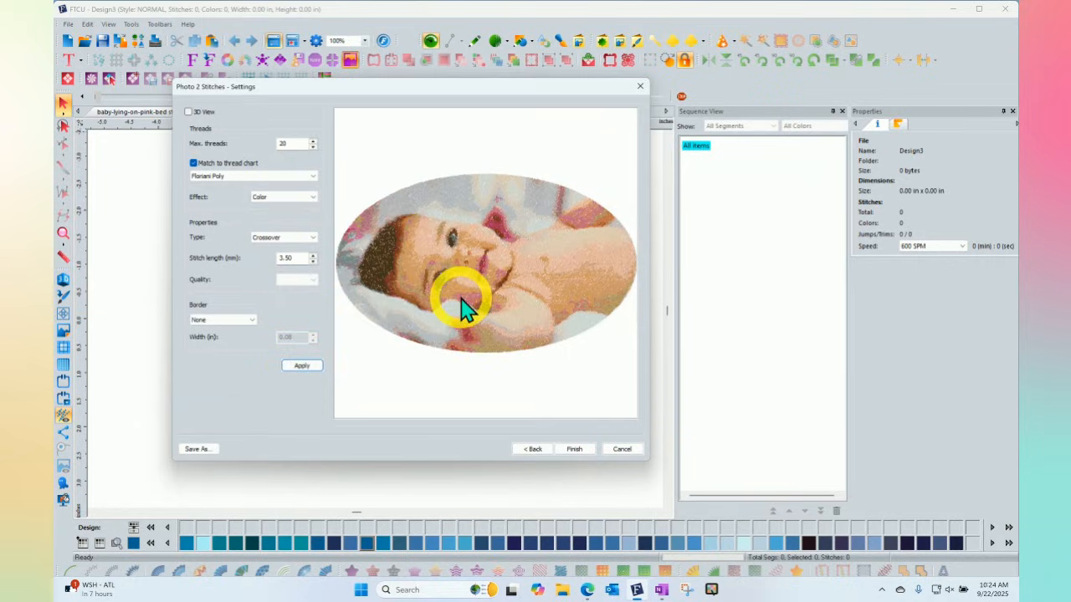
pyautogui.moveTo(435, 338)
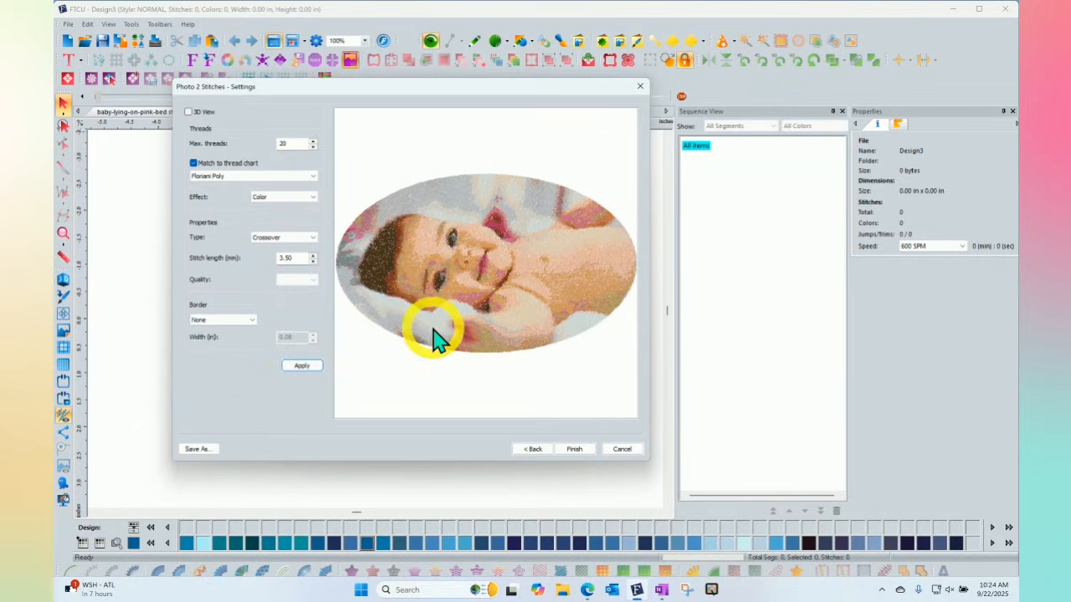
pyautogui.moveTo(402, 321)
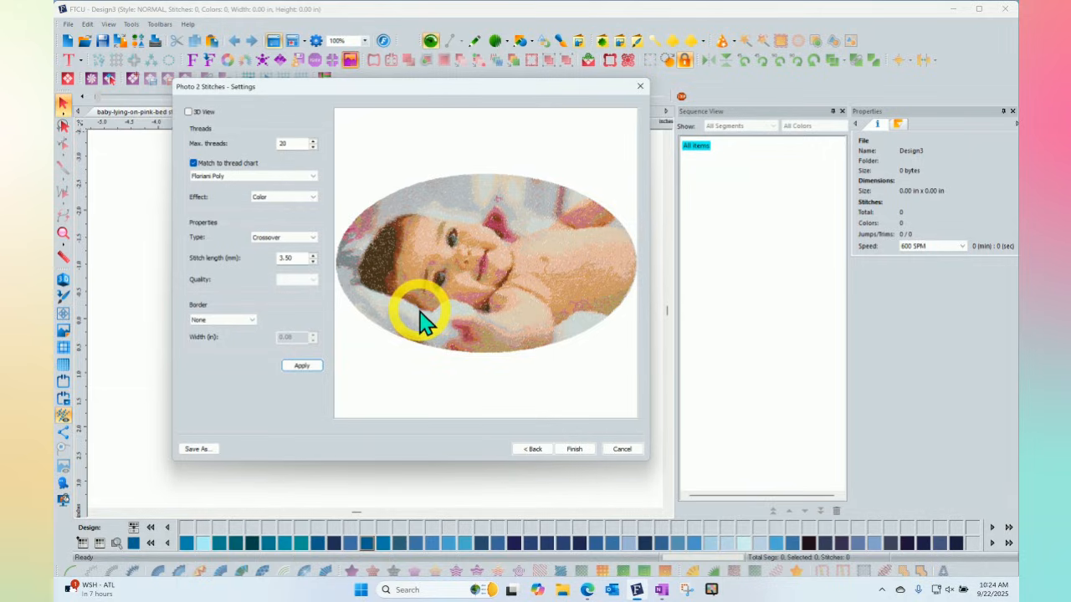
pyautogui.moveTo(505, 242)
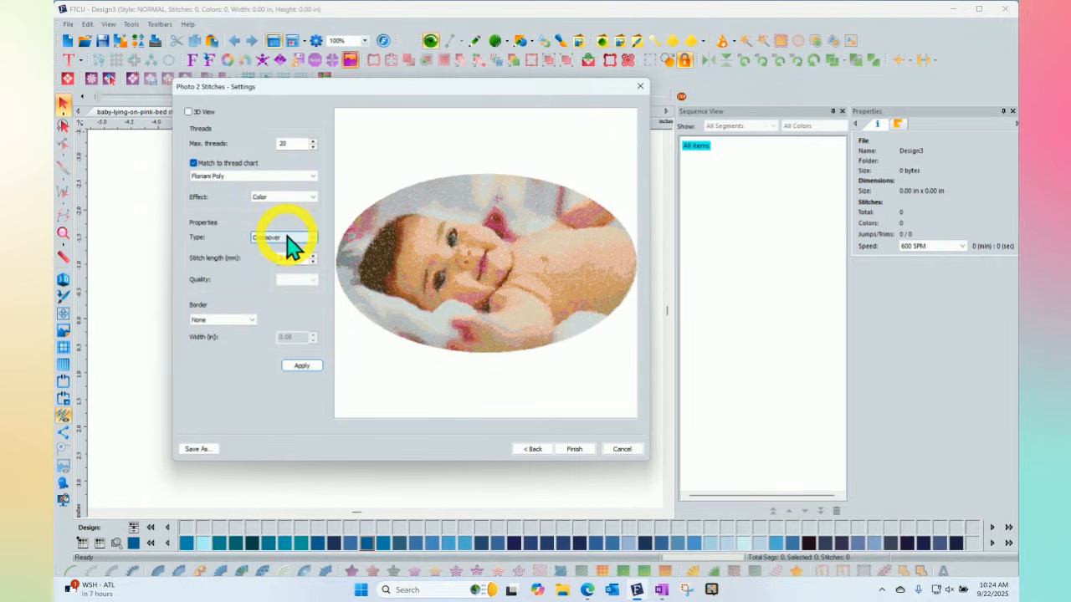
pyautogui.click(311, 237)
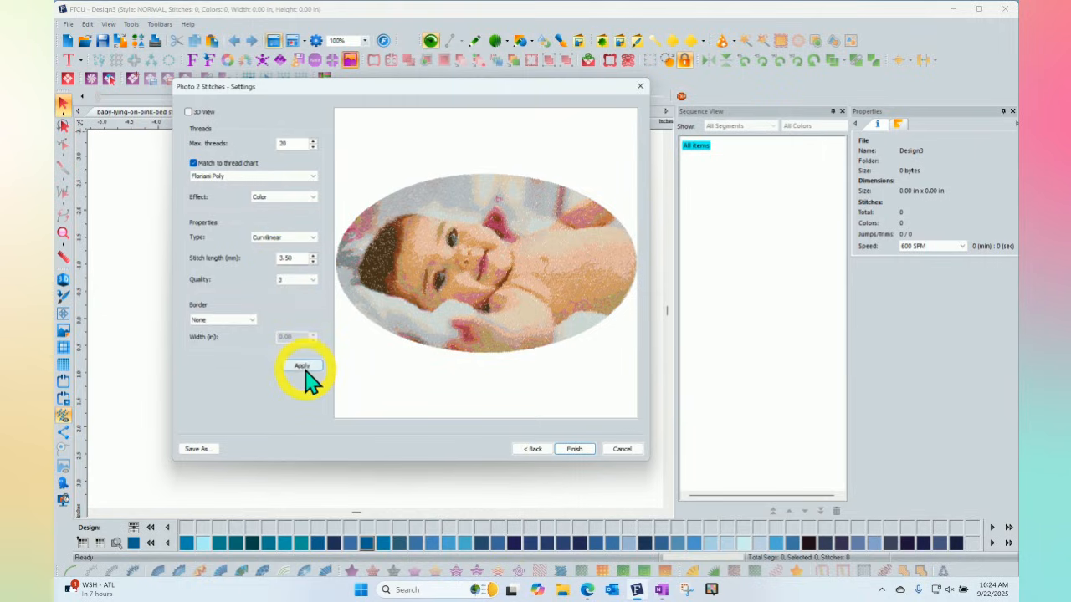
pyautogui.click(301, 364)
pyautogui.write('2')
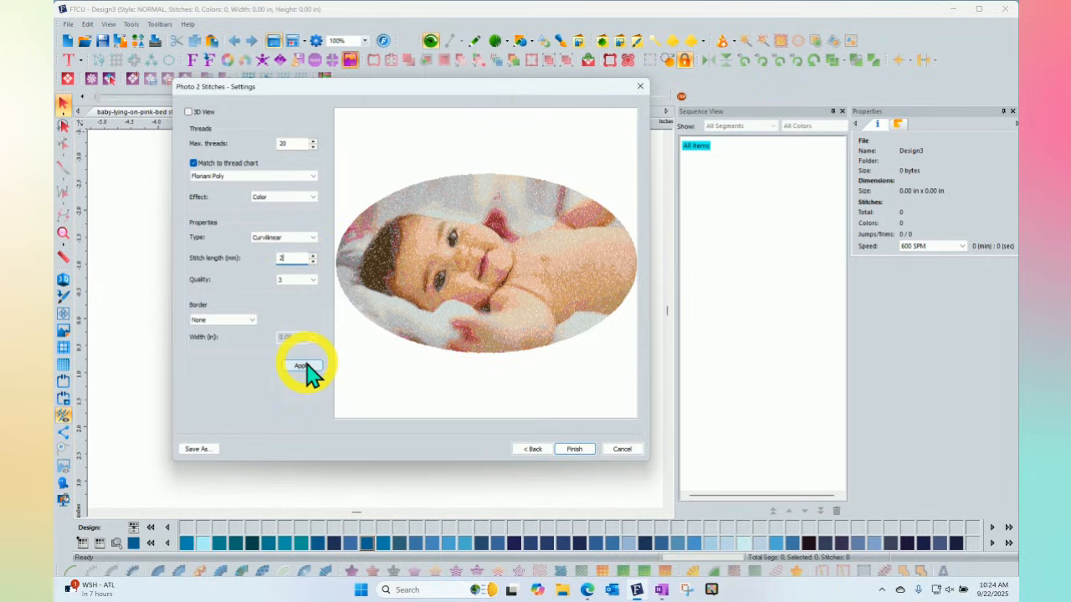
# Step: Refresh the preview at 2.00 mm stitch length and keep the border at None
pyautogui.click(303, 365)
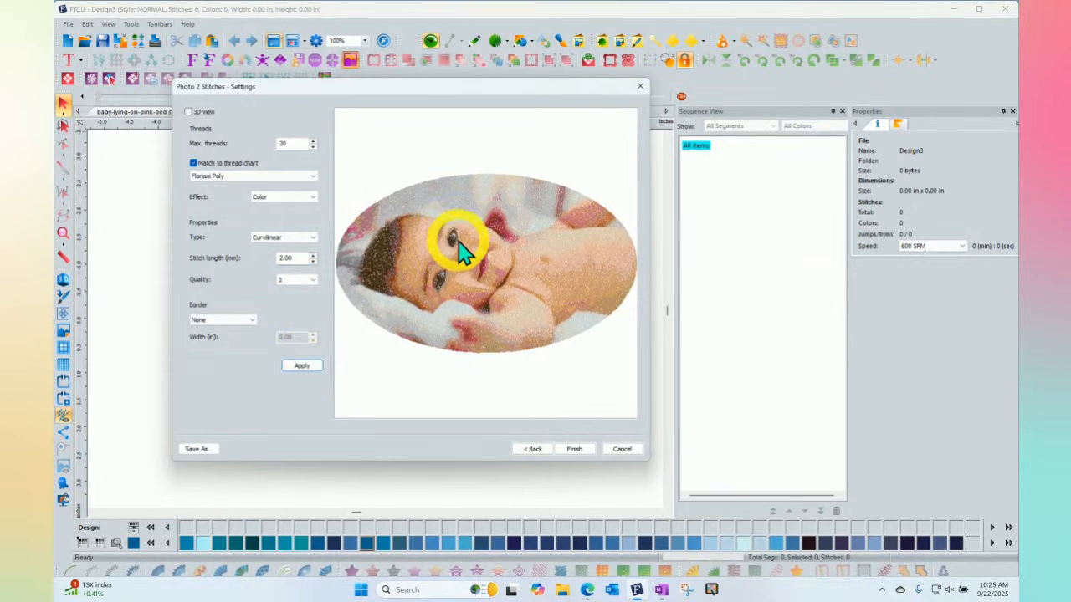
pyautogui.moveTo(281, 276)
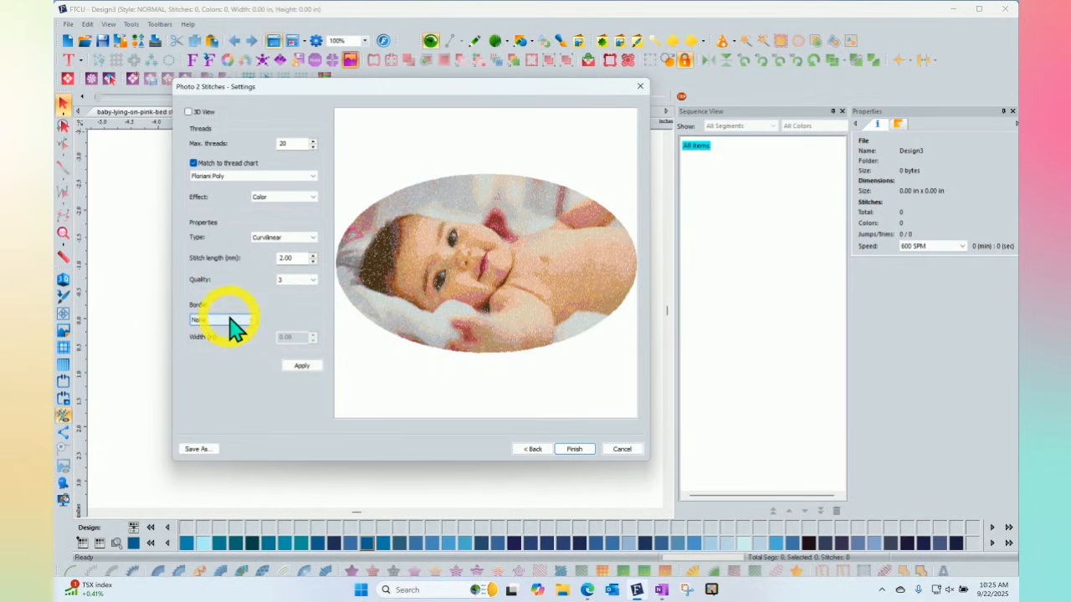
pyautogui.click(226, 320)
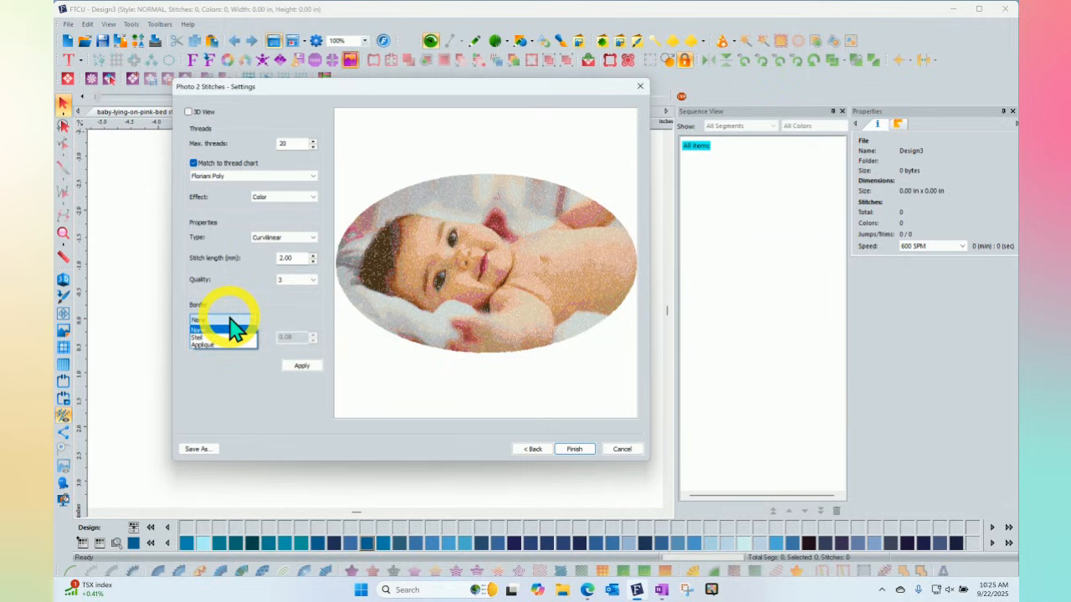
pyautogui.click(204, 319)
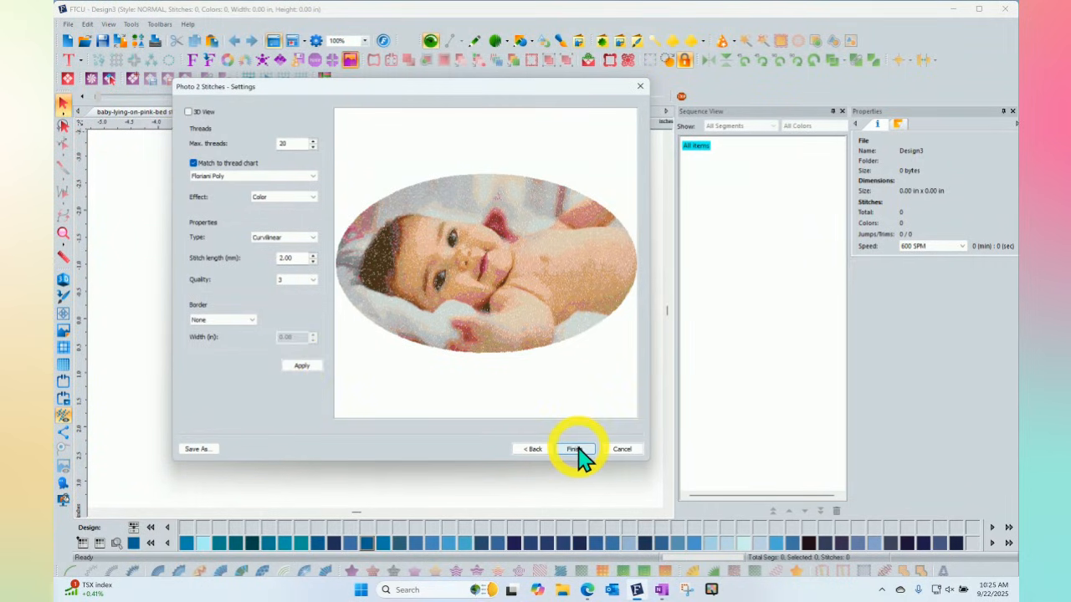
pyautogui.moveTo(197, 448)
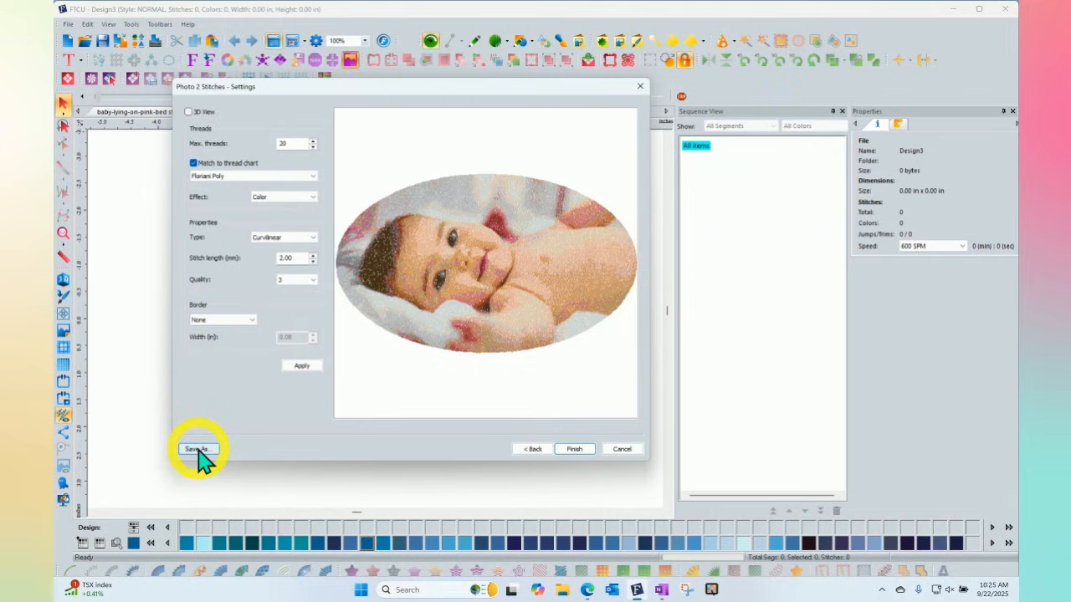
pyautogui.moveTo(214, 421)
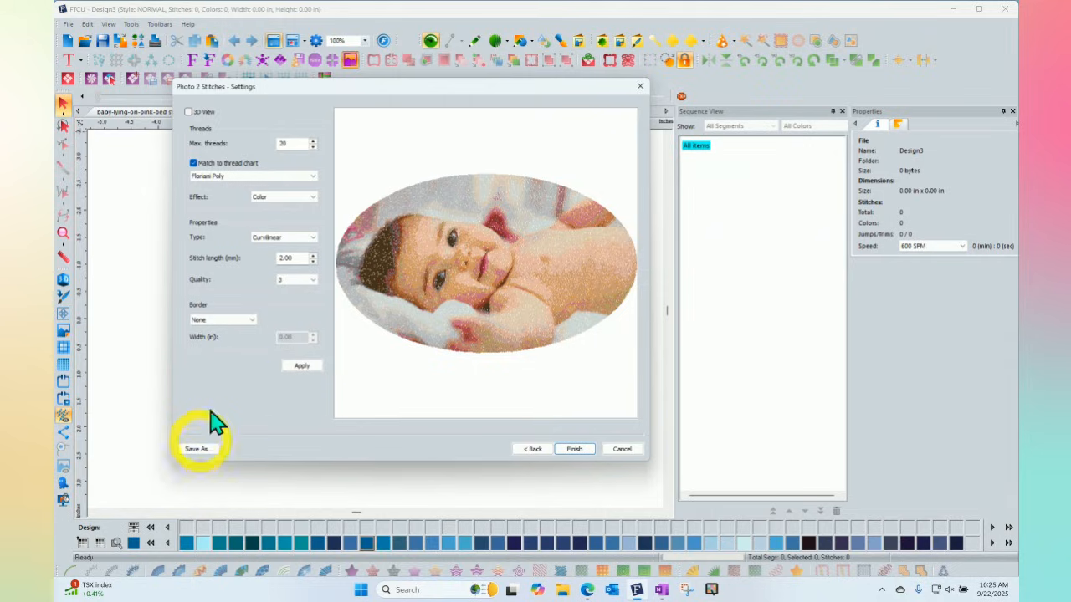
# Step: Finish the Photo 2 Stitches wizard so the stitched design generates from the chosen settings
pyautogui.moveTo(214, 87); pyautogui.dragTo(388, 84)
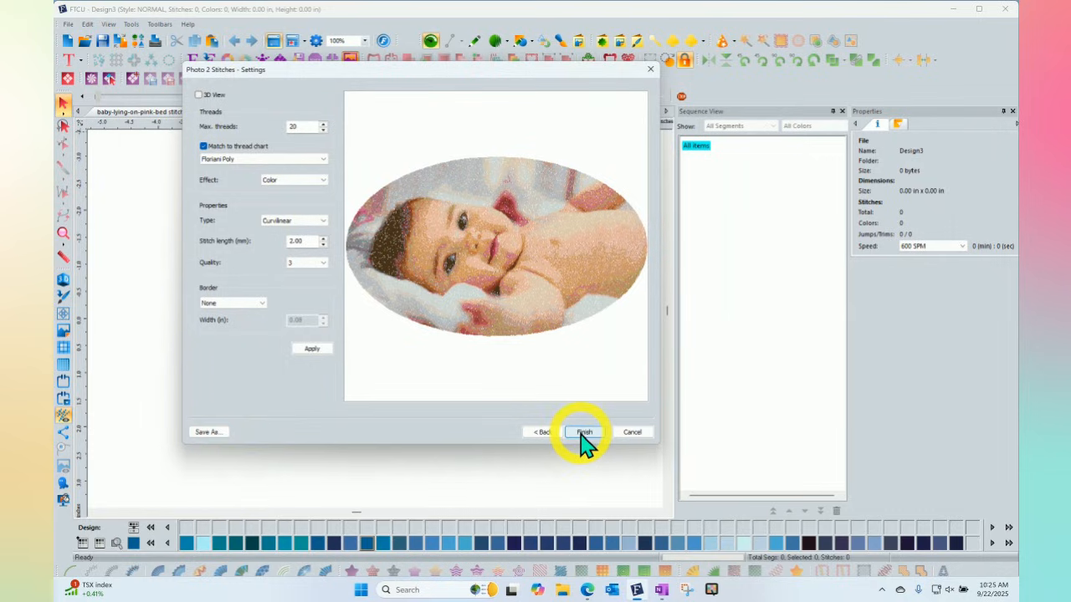
pyautogui.moveTo(208, 432)
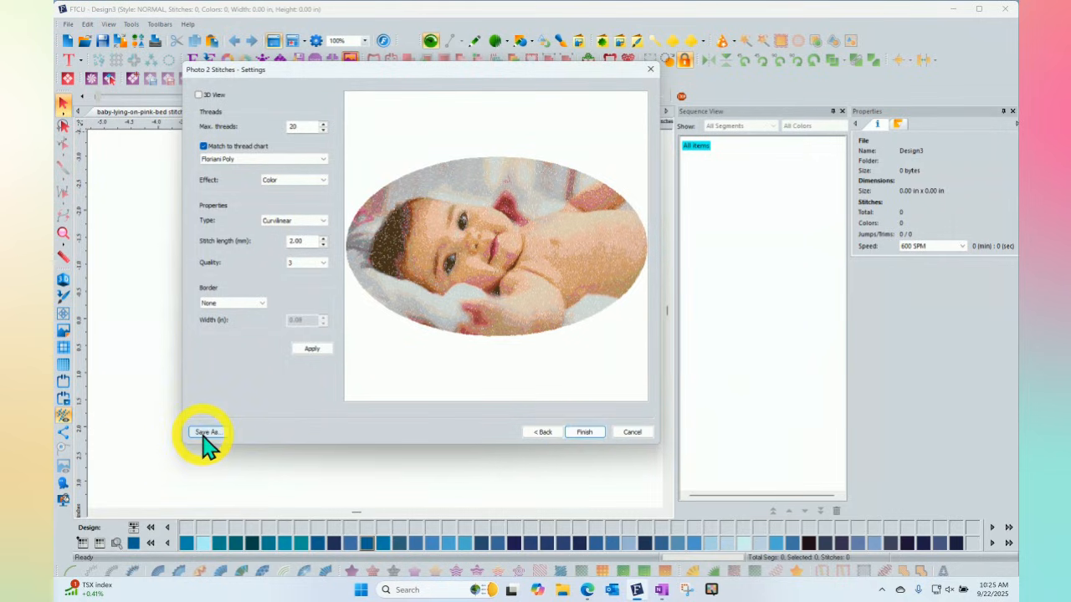
pyautogui.moveTo(583, 432)
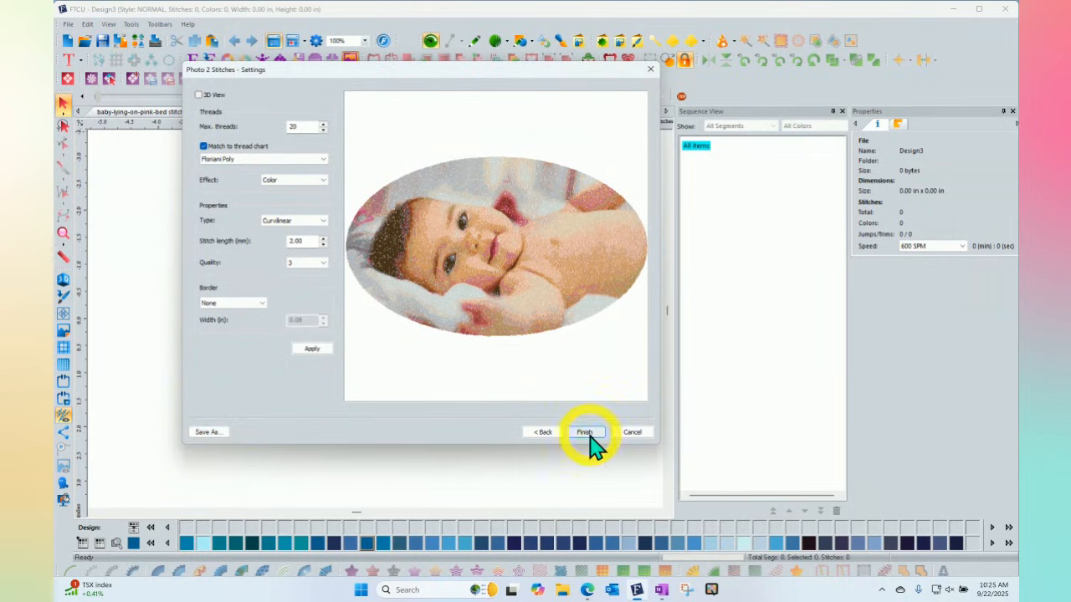
pyautogui.click(584, 431)
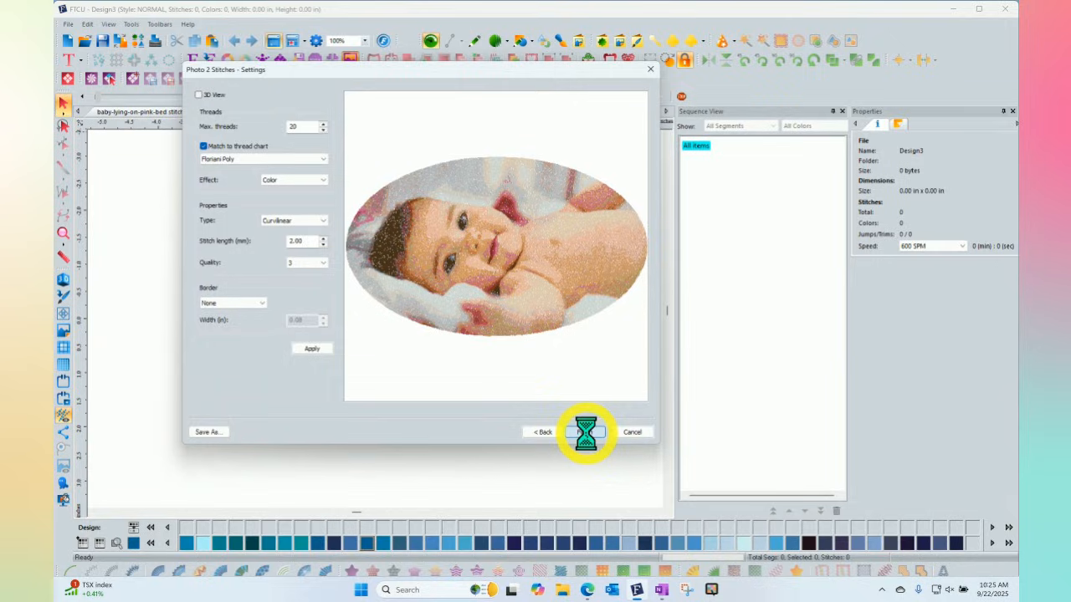
# Step: Let the oval baby photo-stitch design appear on Design4 with its Floriani Poly threads listed
pyautogui.click(586, 431)
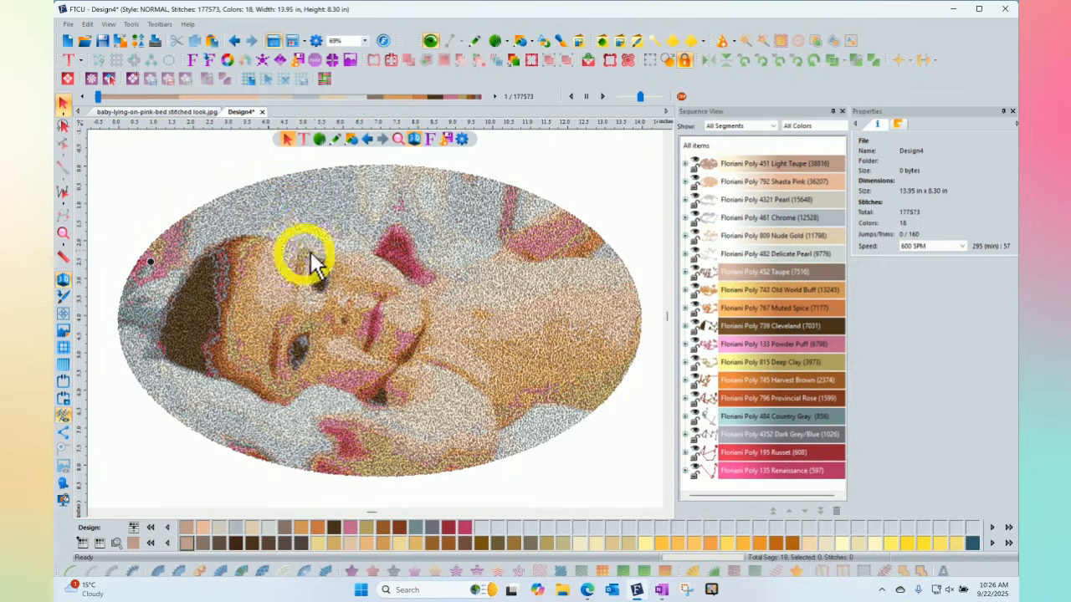
pyautogui.moveTo(485, 326)
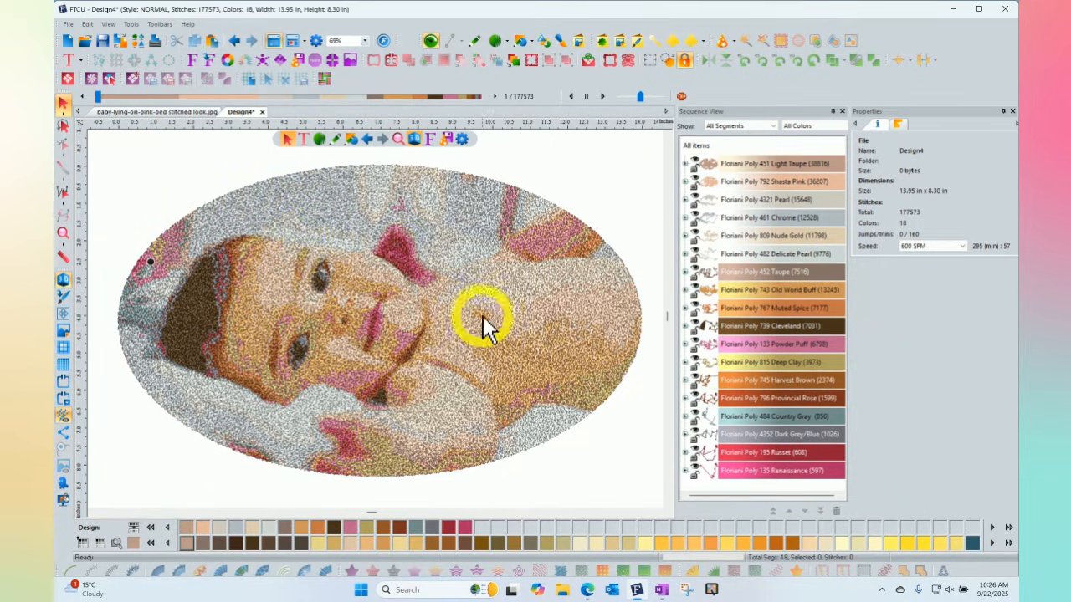